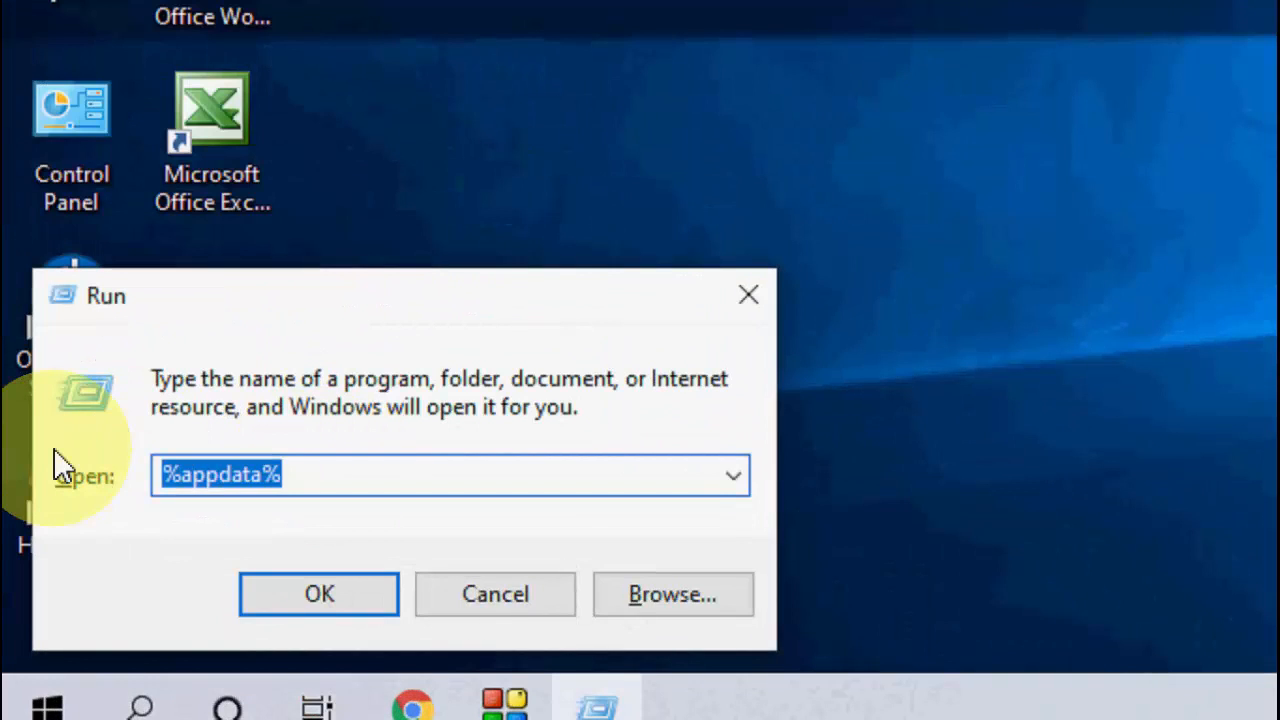
Run 'prefetch', select all 197 items in the Prefetch folder and delete them
type("prefetch")
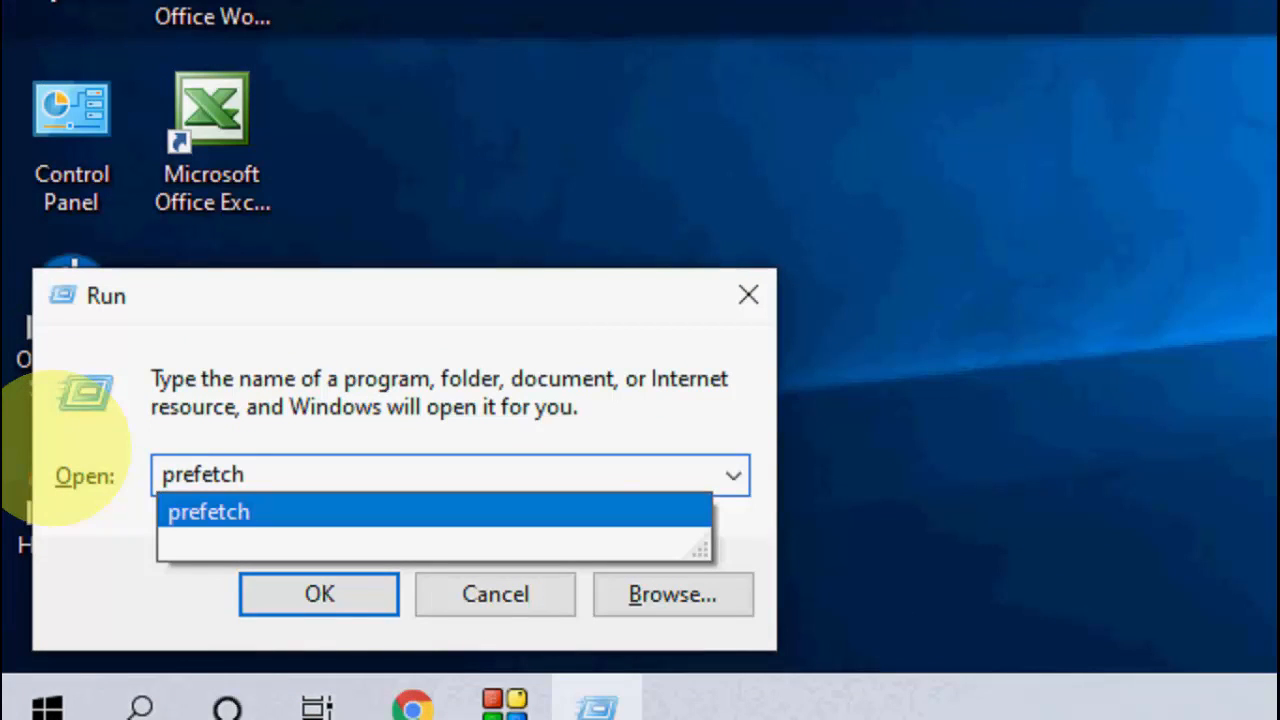
left_click(318, 592)
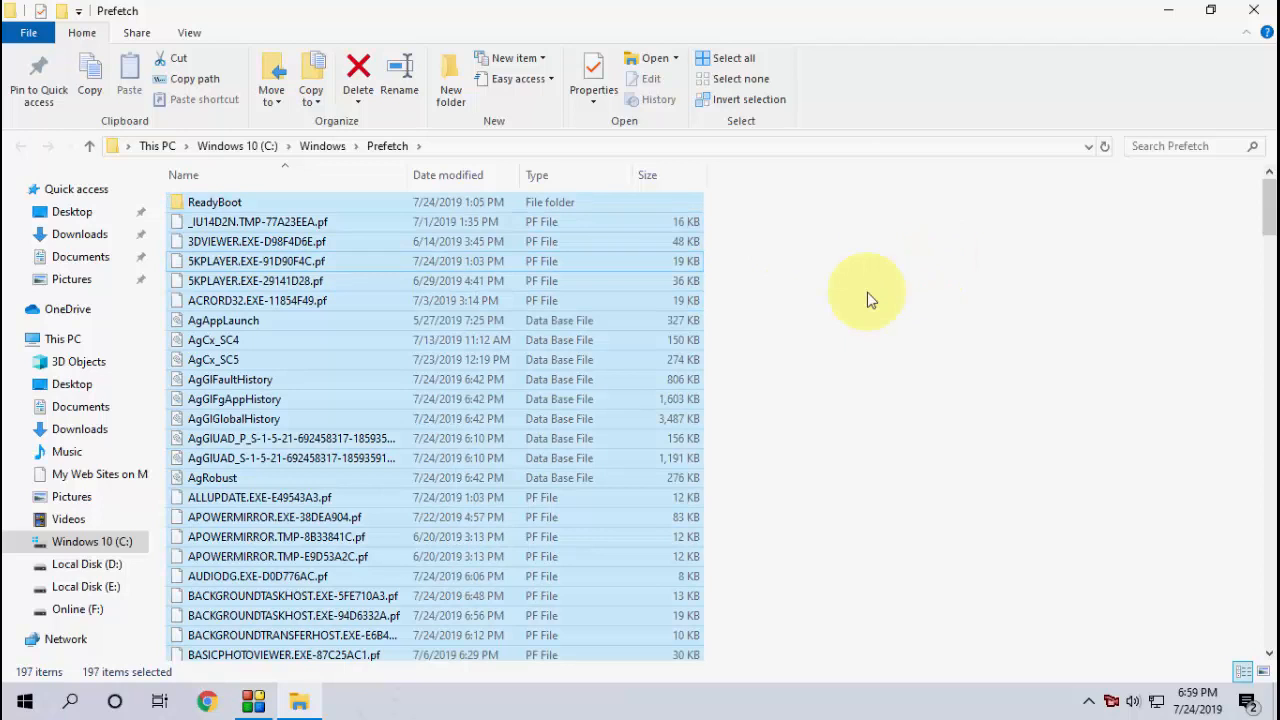
left_click(358, 76)
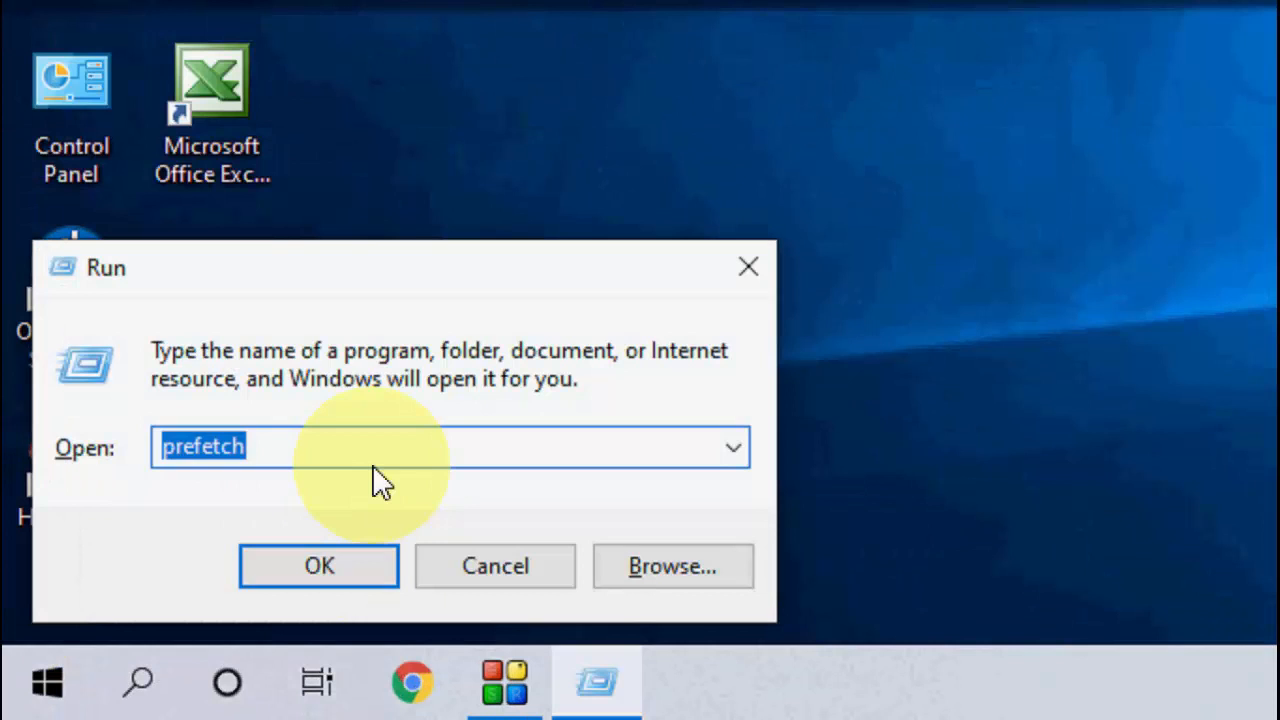
Run 'recent', select all 149 shortcuts in the Recent folder and delete them
left_click(318, 564)
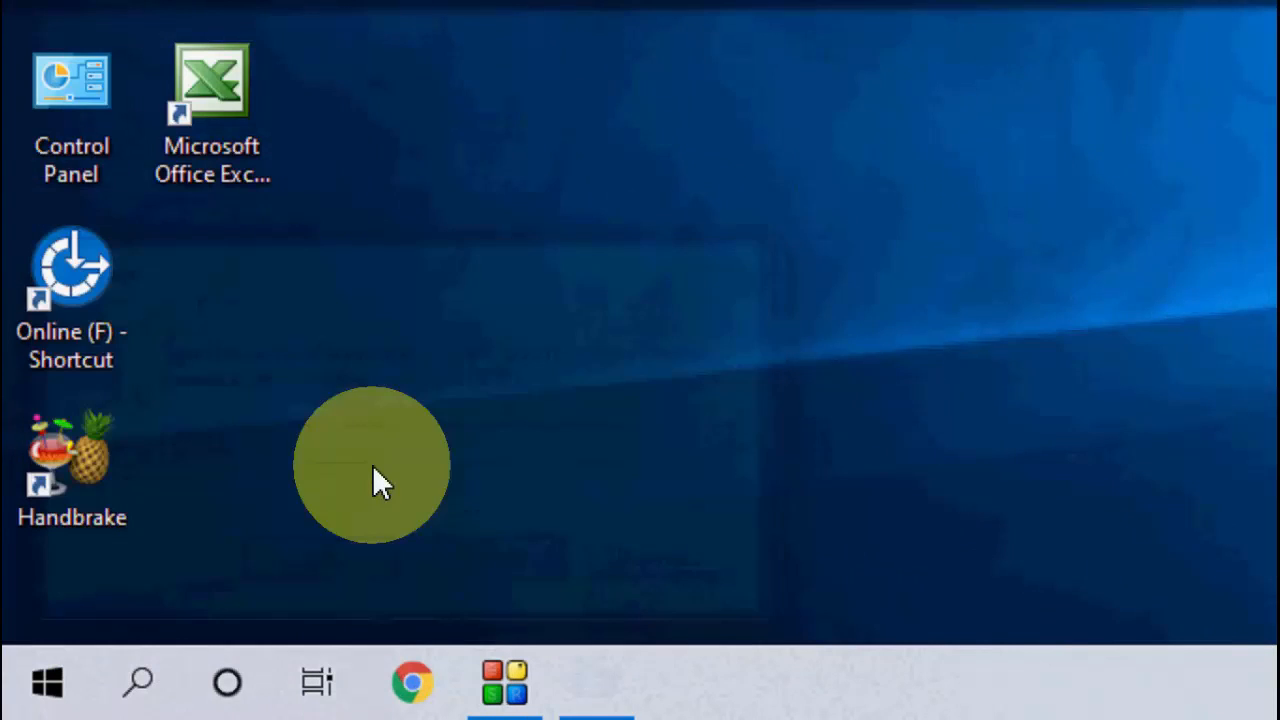
left_click(596, 684)
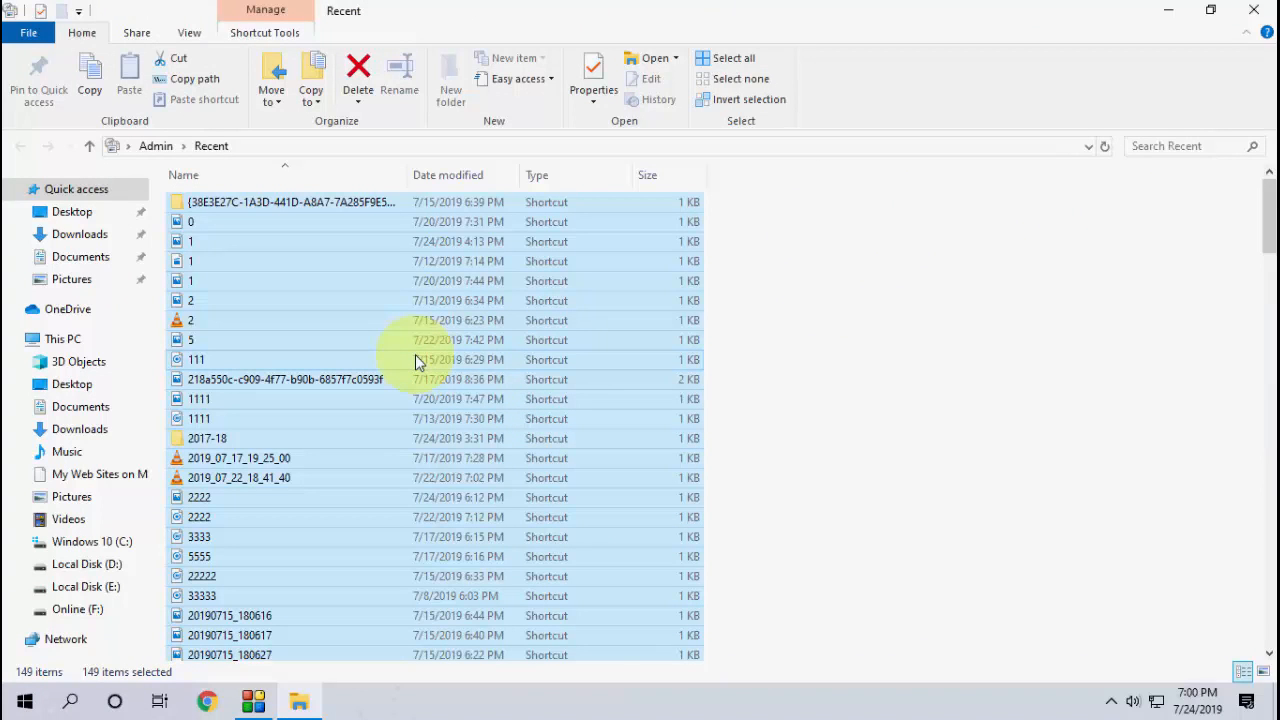
mouse_move(804, 318)
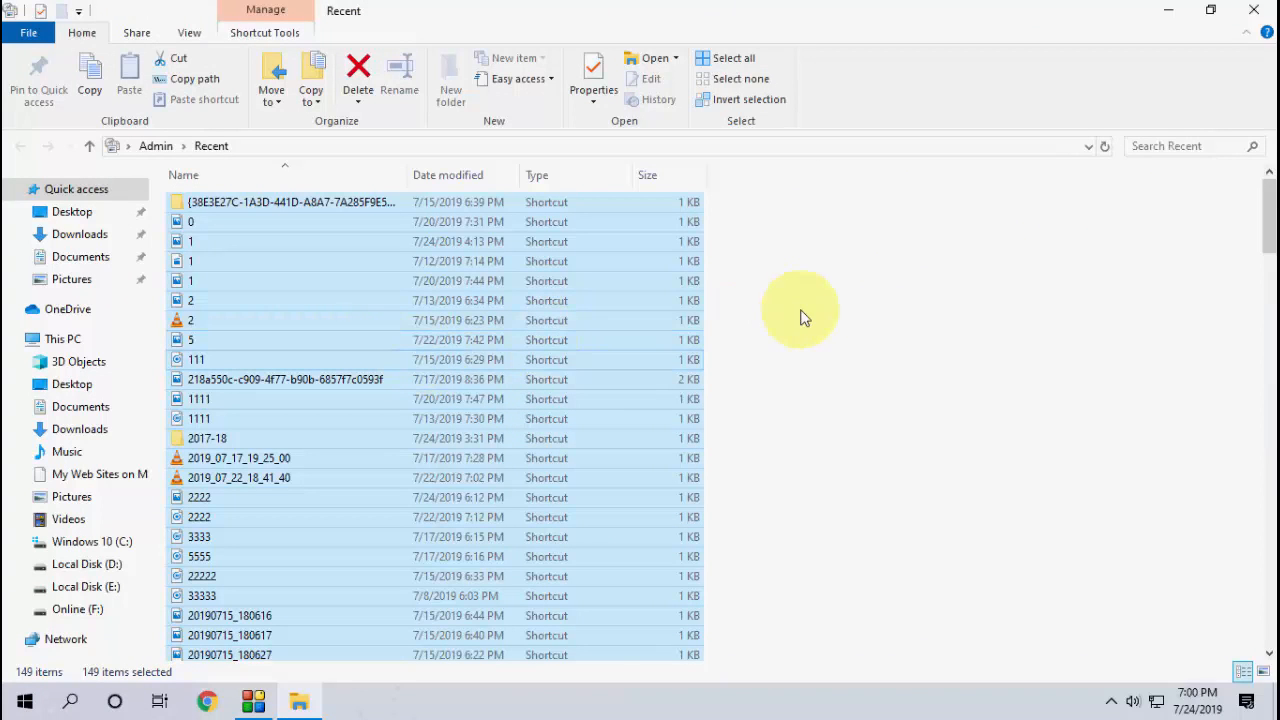
mouse_move(584, 444)
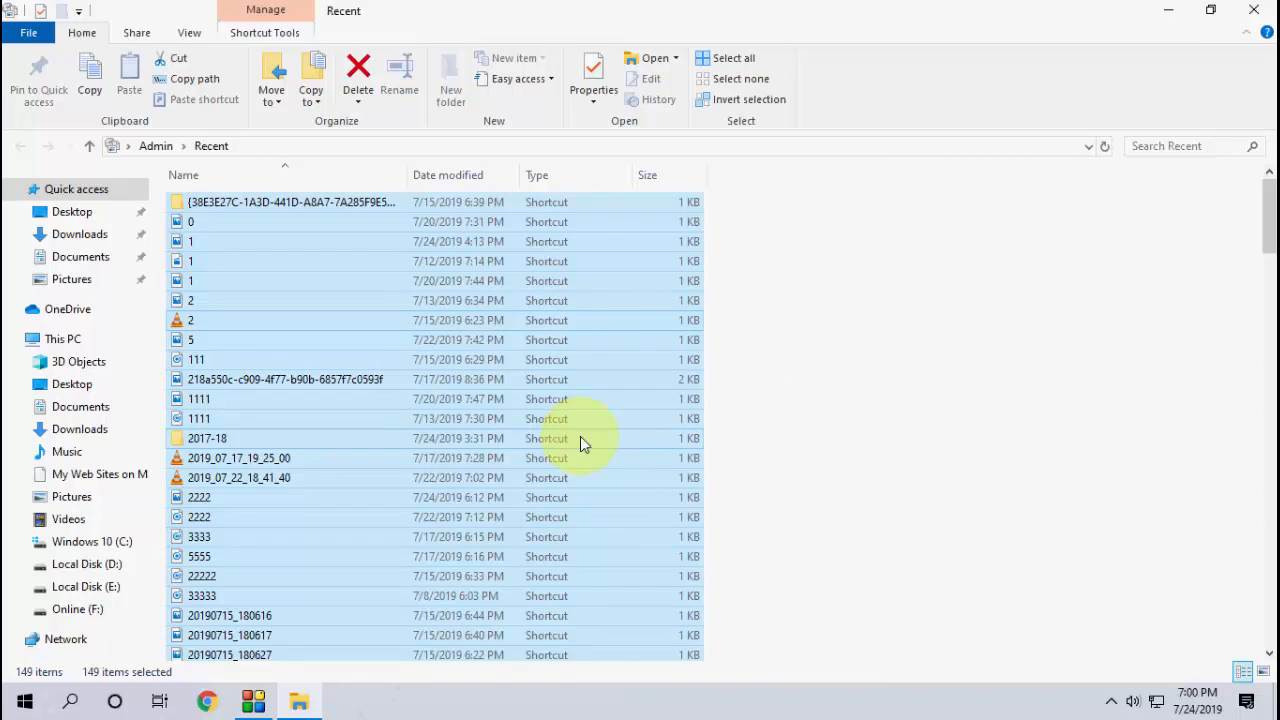
left_click(356, 76)
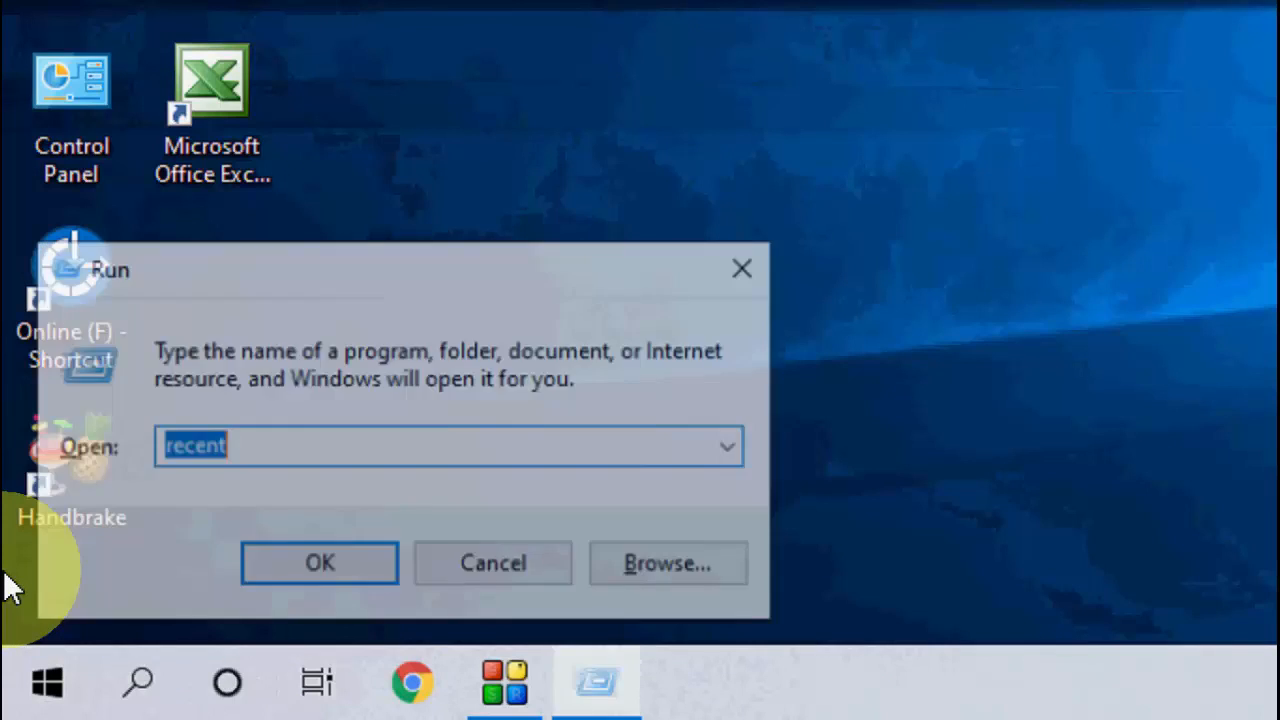
Run 'temp', delete the Windows Temp folder's items, approving protected folders and dismissing the file-in-use warning
type("temp")
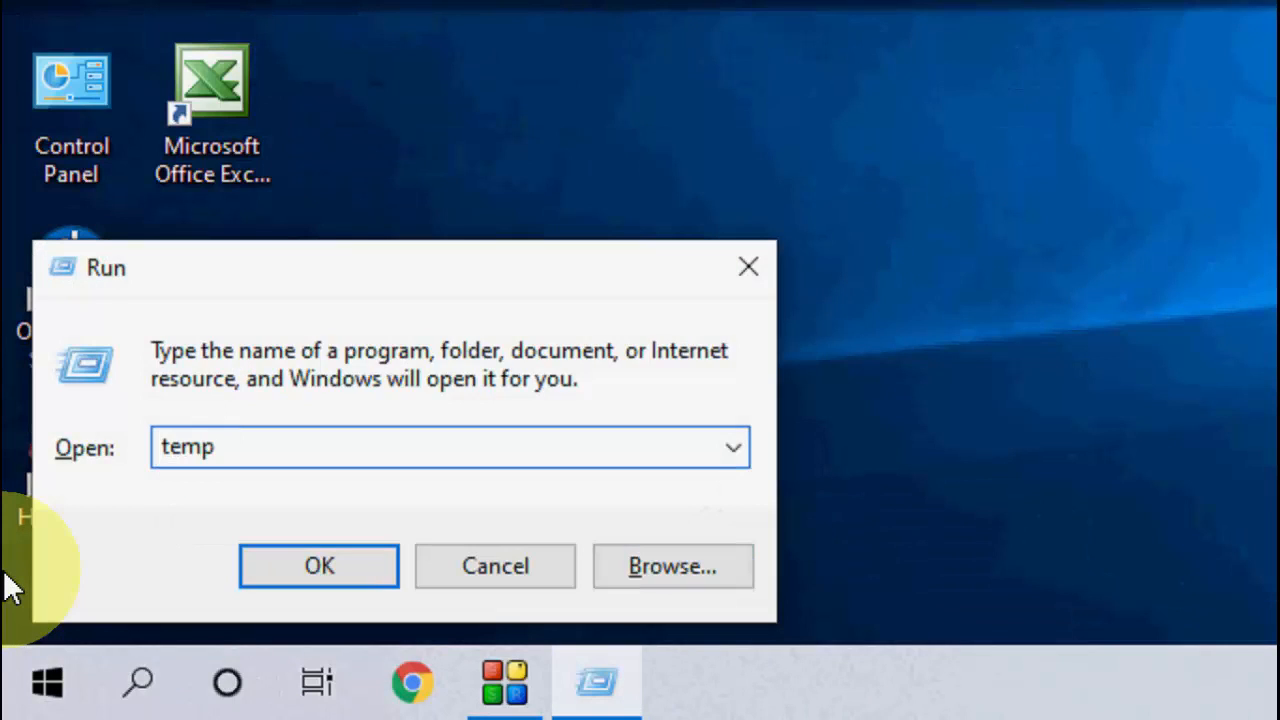
left_click(318, 564)
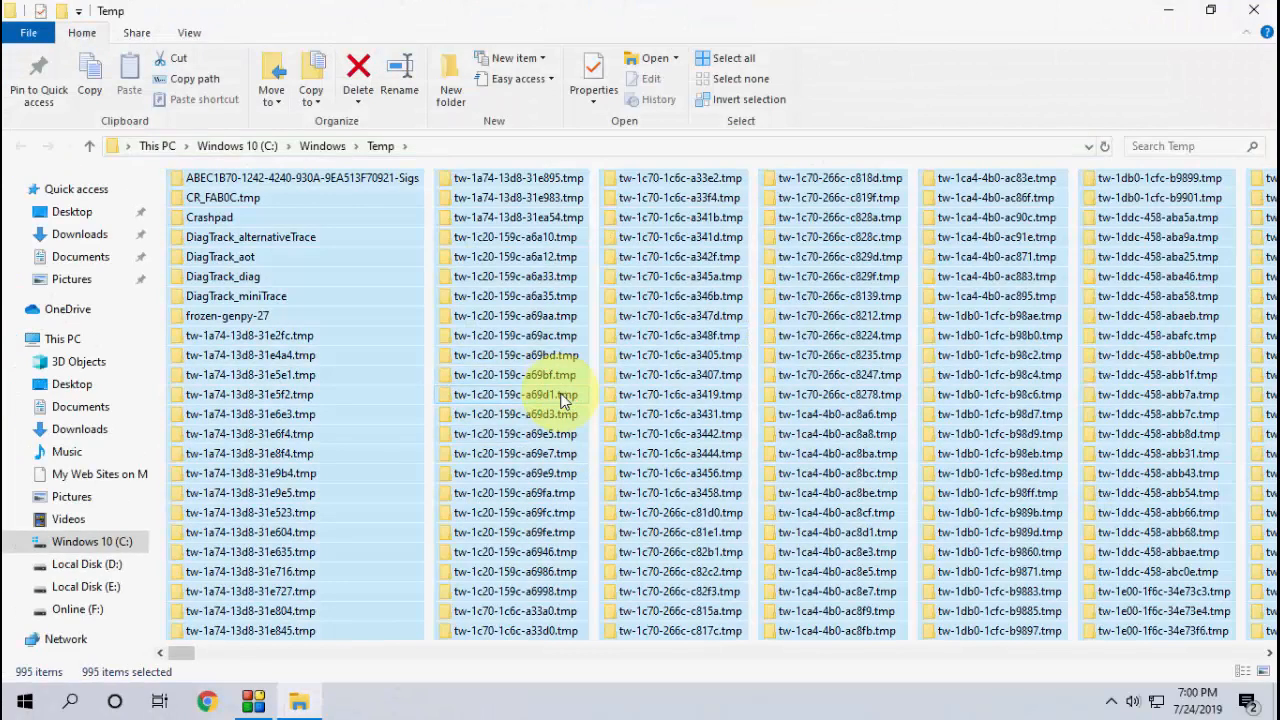
left_click(356, 76)
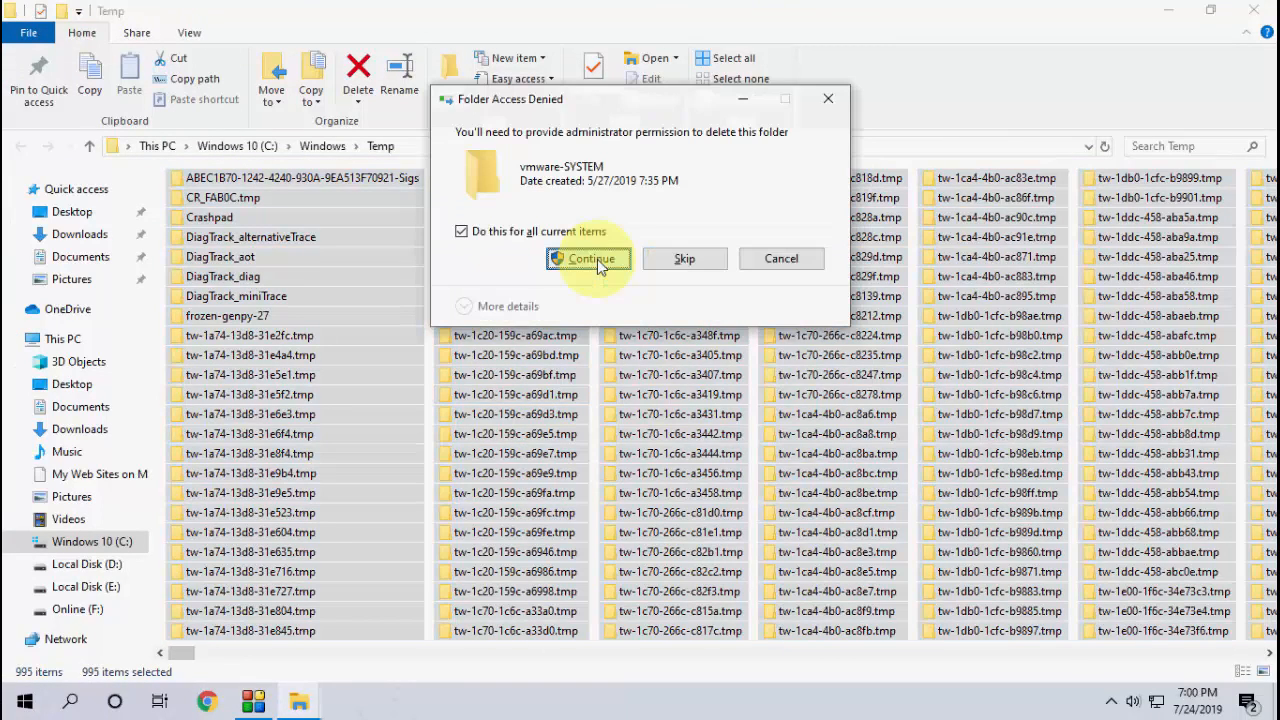
left_click(588, 258)
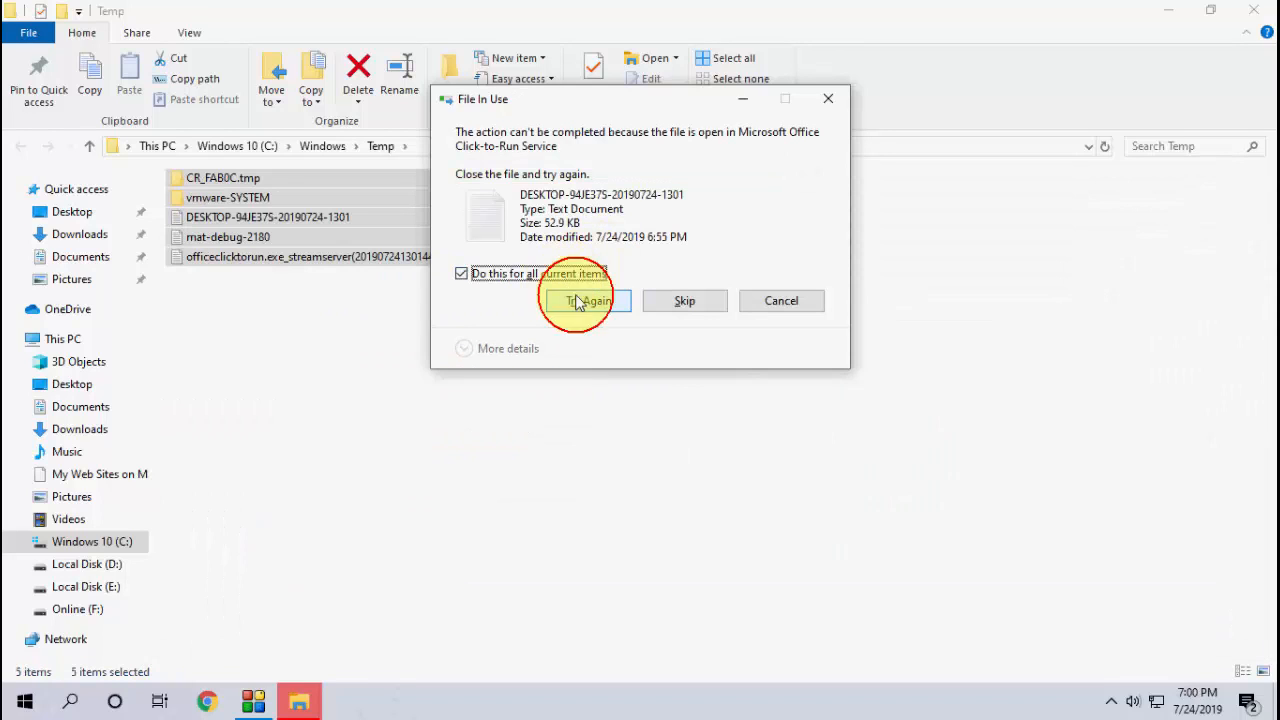
left_click(460, 272)
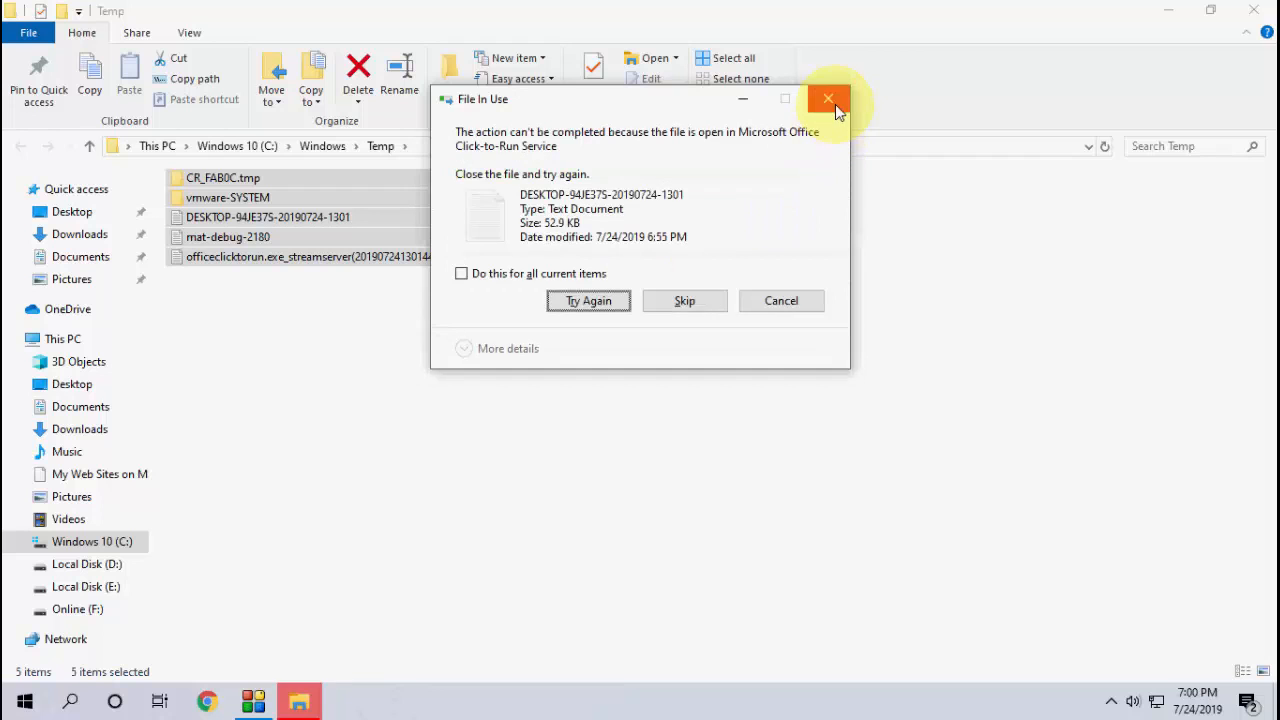
left_click(828, 98)
type("%temp")
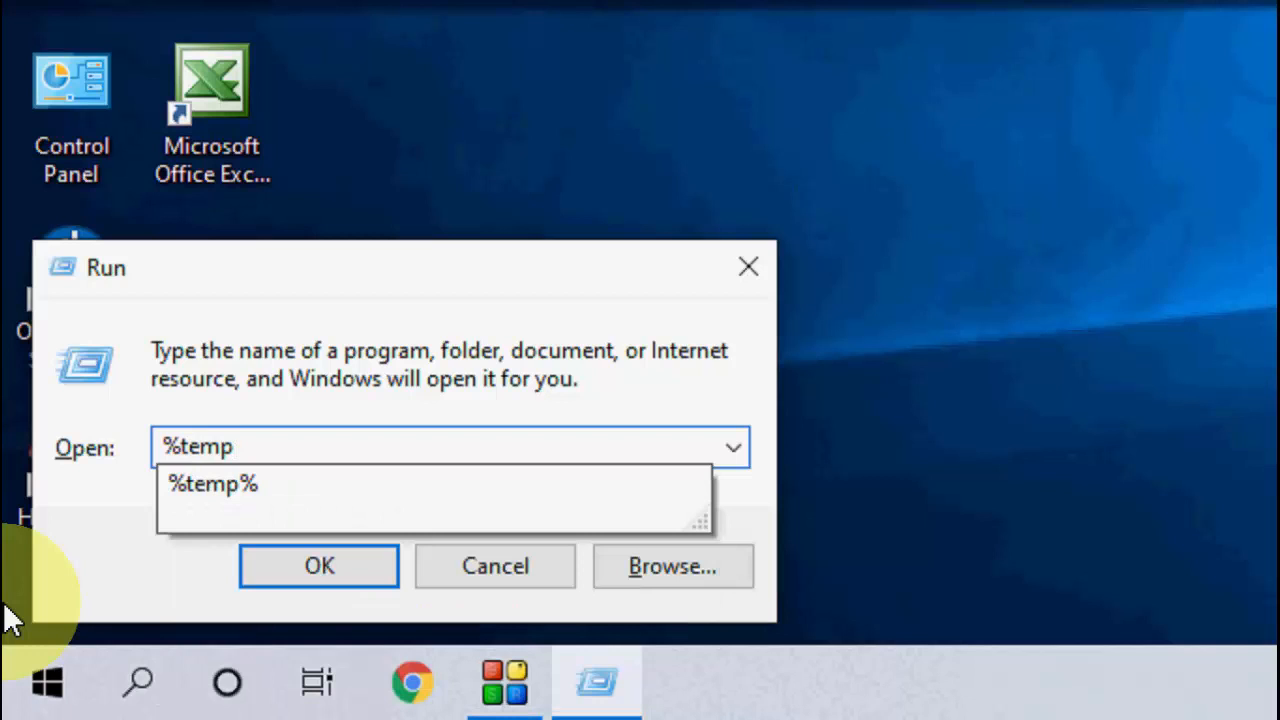
Run %temp%, delete the local Temp contents, skipping all in-use files via 'Do this for all current items'
left_click(318, 564)
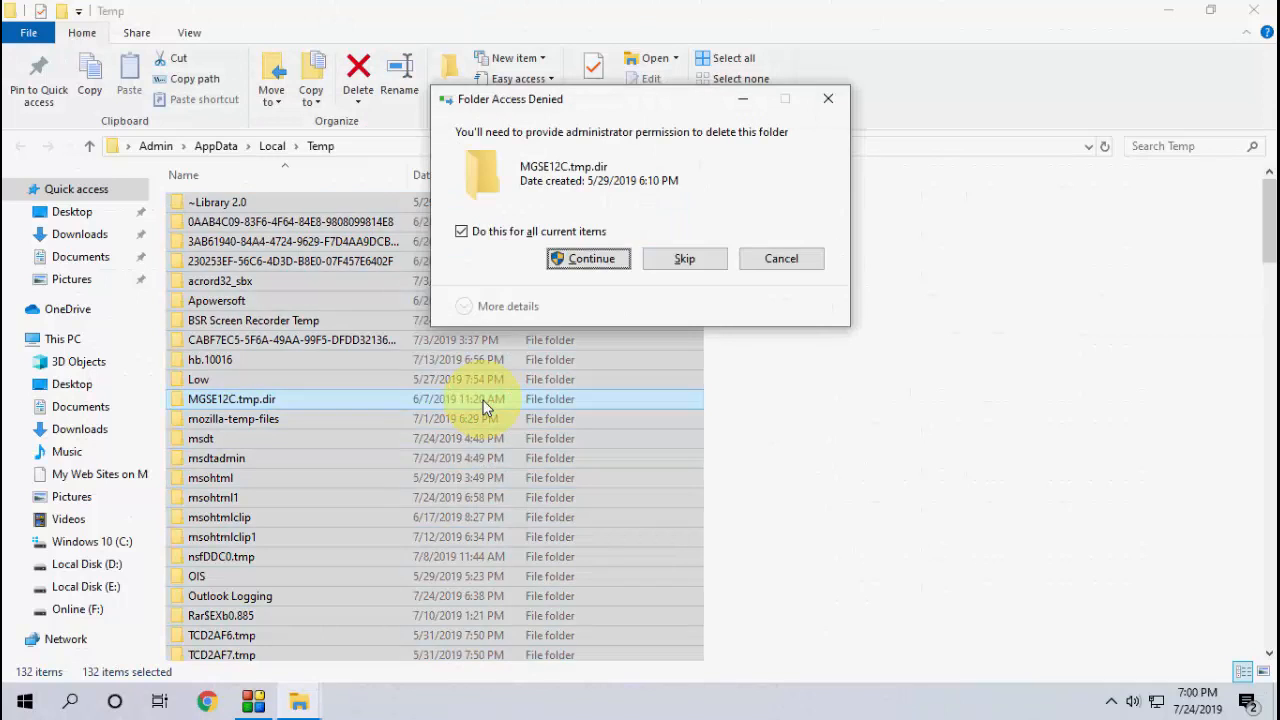
left_click(588, 258)
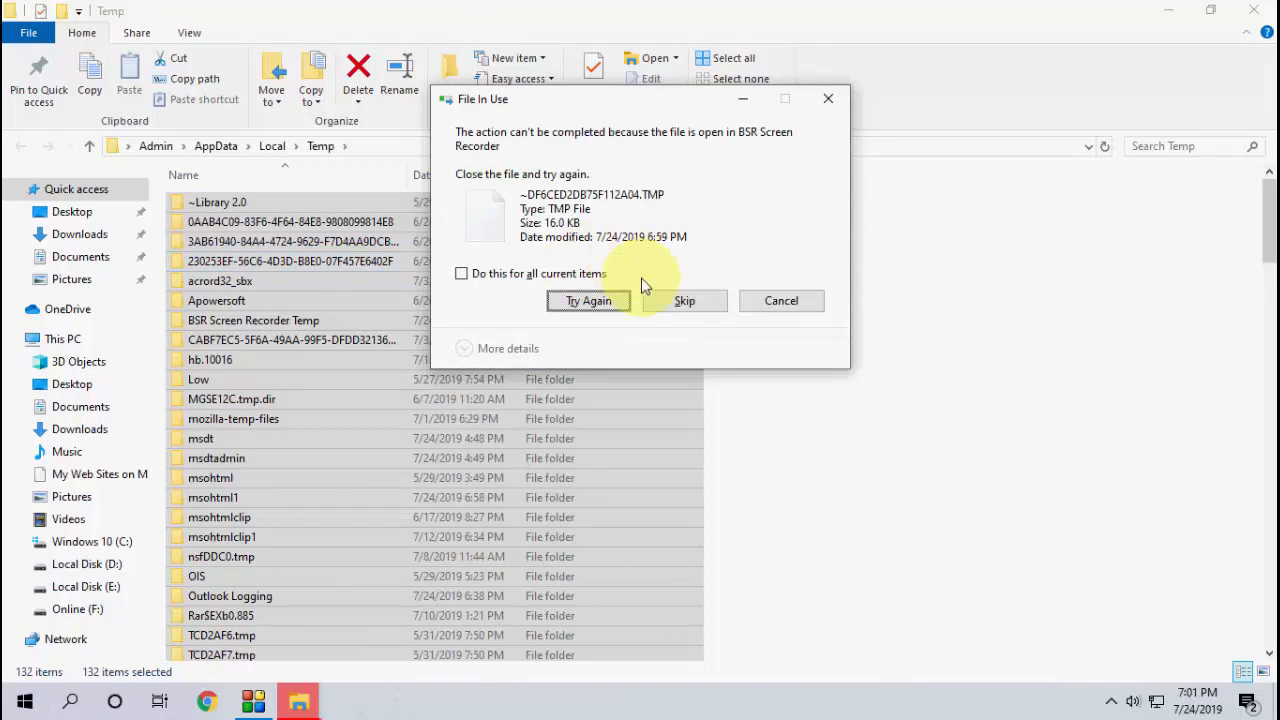
left_click(684, 300)
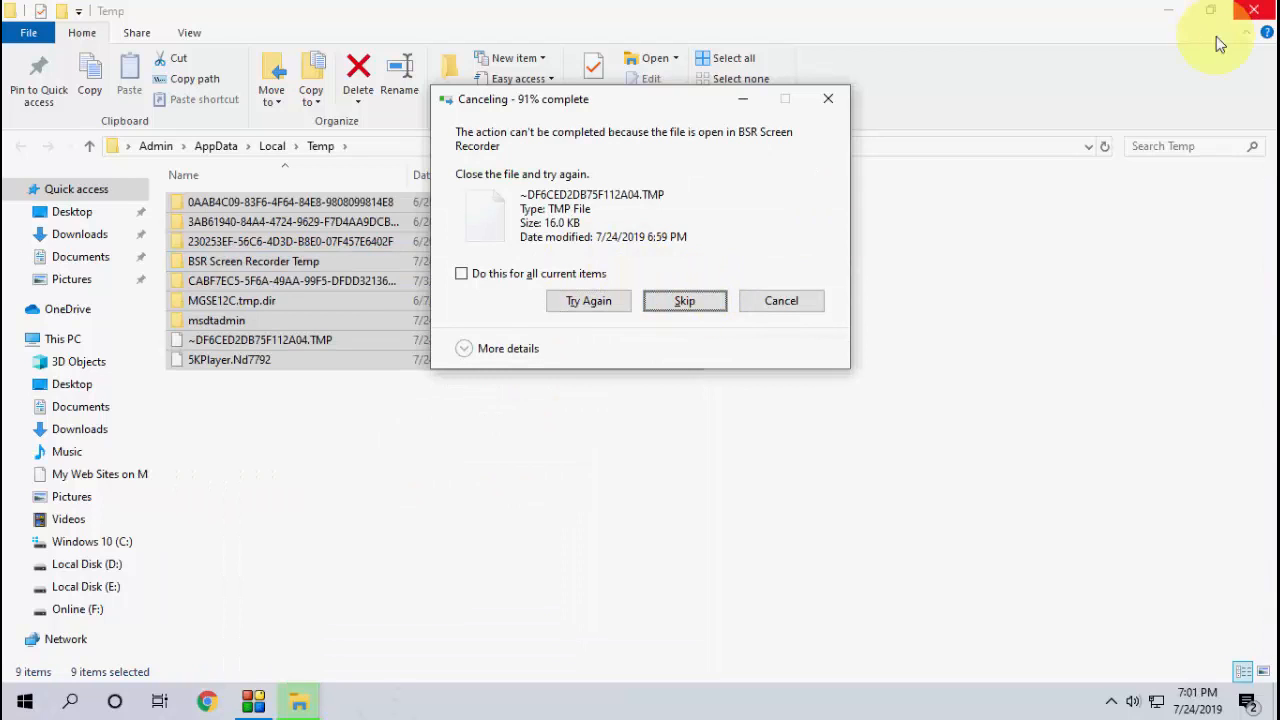
left_click(460, 272)
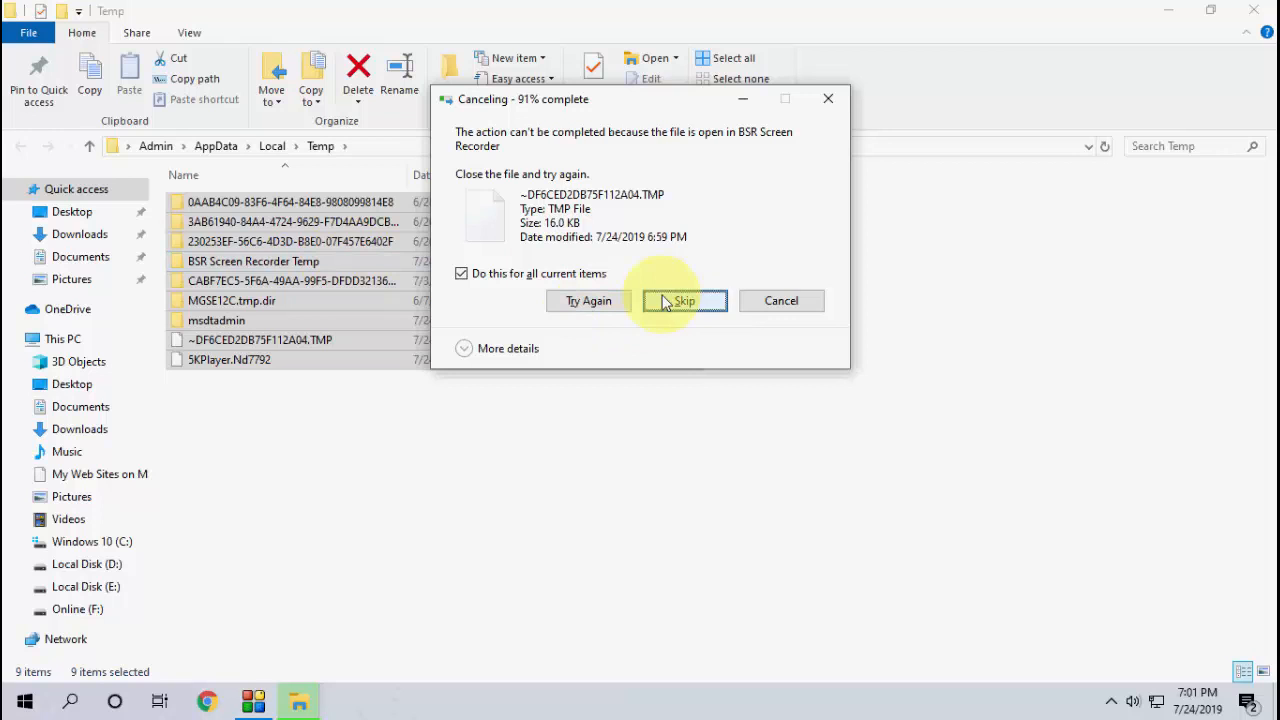
left_click(684, 300)
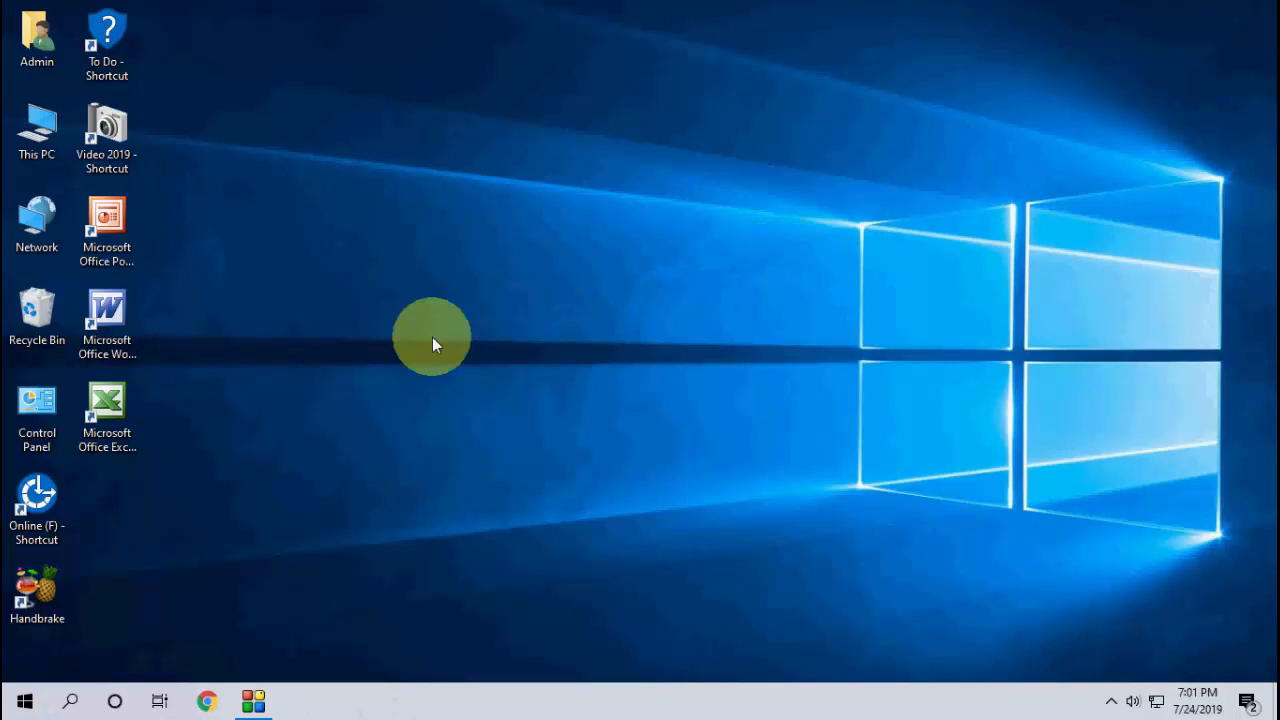
Launch Disk Cleanup for Windows 10 (C:) and switch to cleaning up system files
left_click(24, 700)
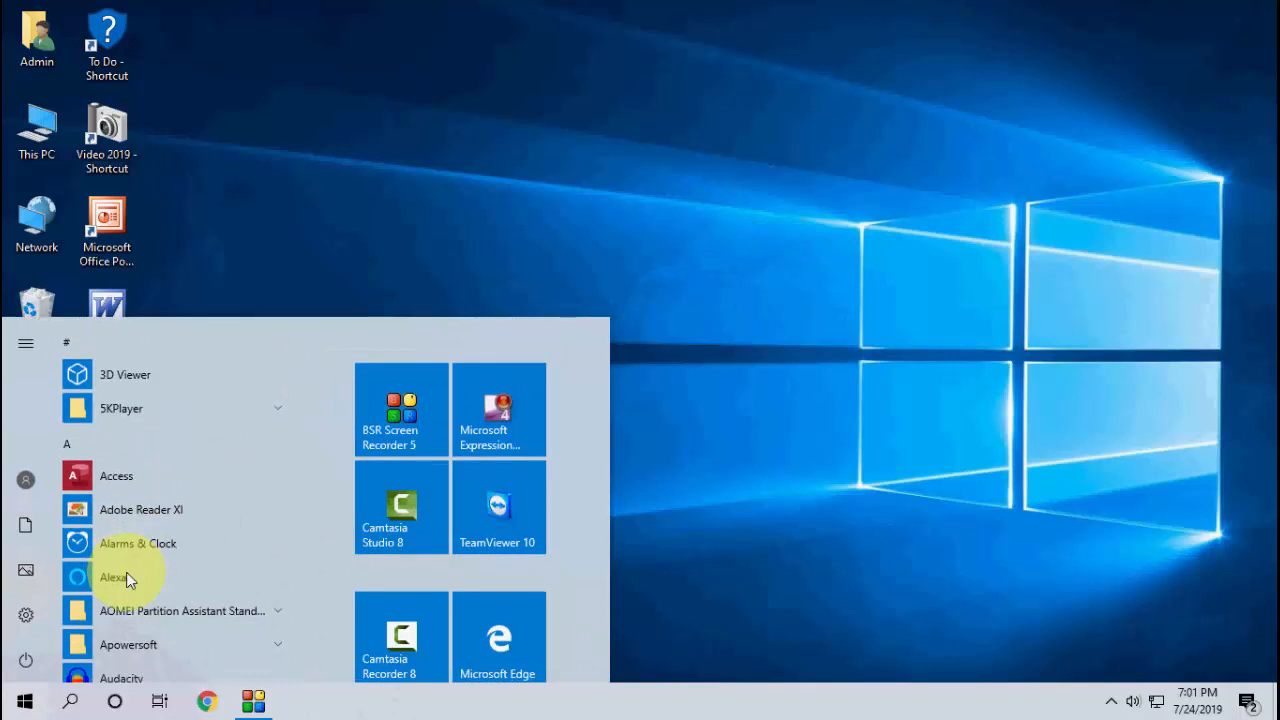
type("disk")
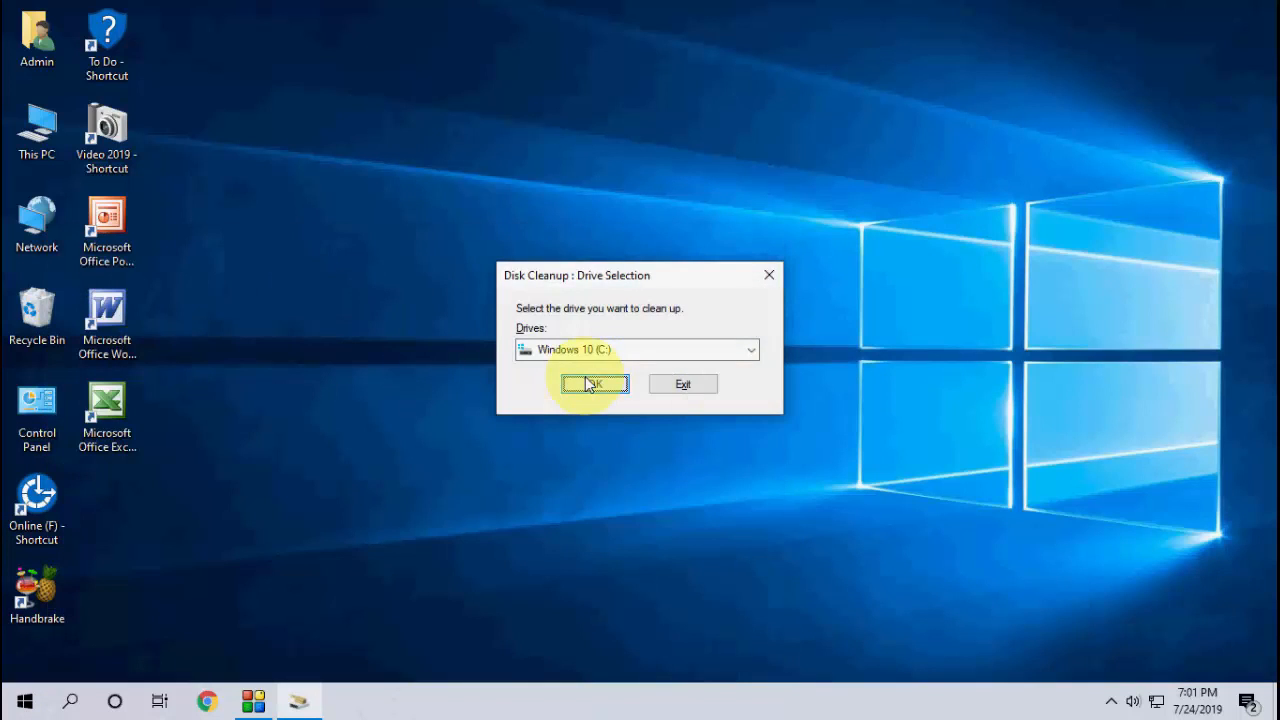
left_click(592, 384)
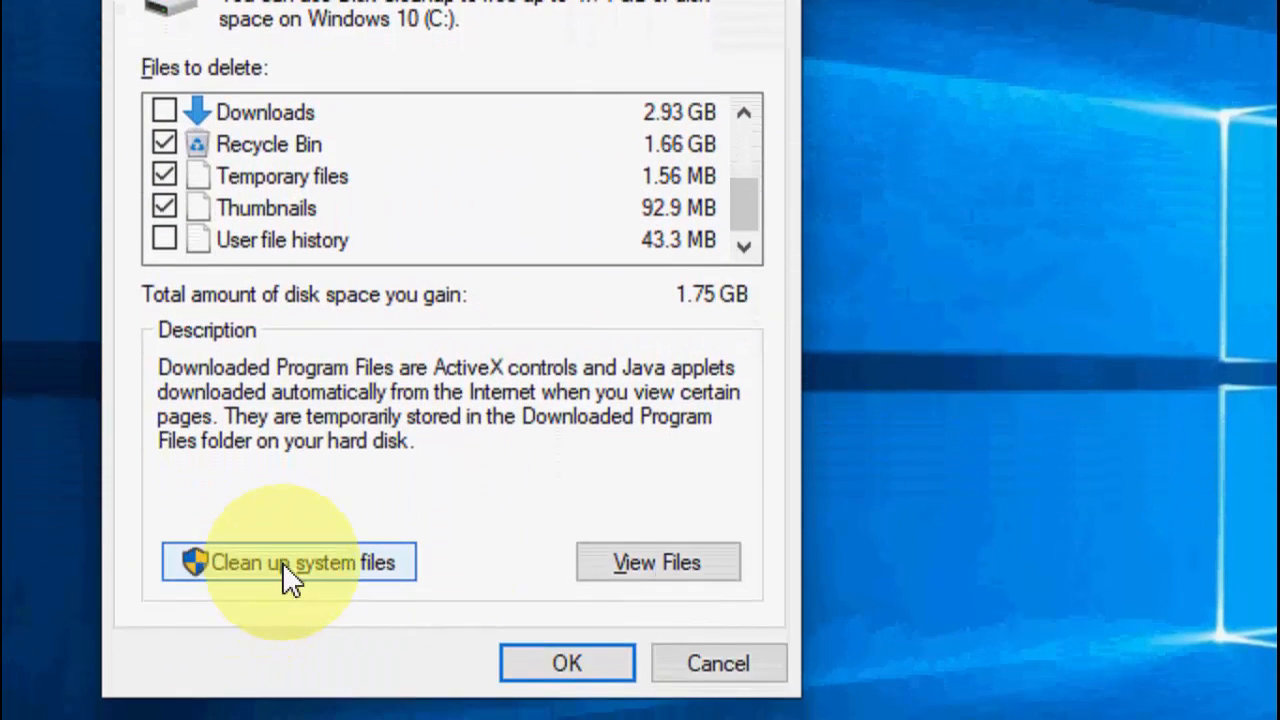
left_click(288, 560)
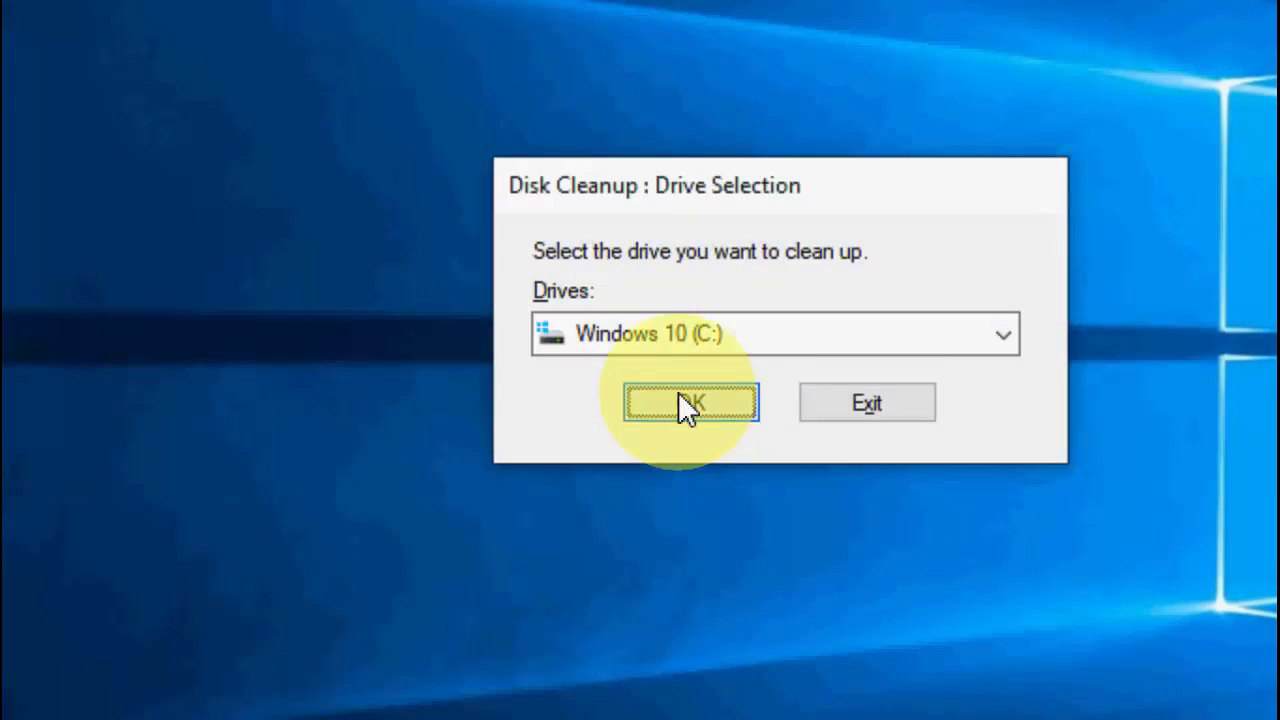
left_click(688, 402)
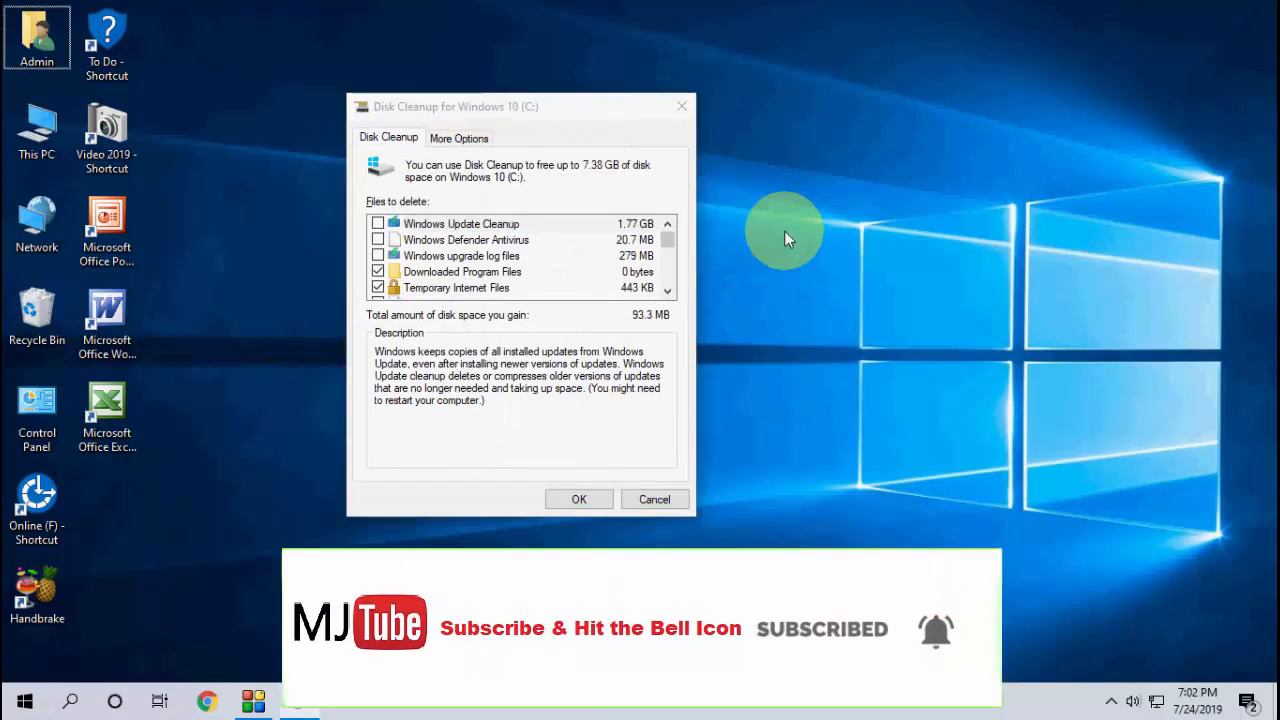
Permanently delete the checked categories, including Windows Update Cleanup, and let the cleanup finish
left_click(578, 500)
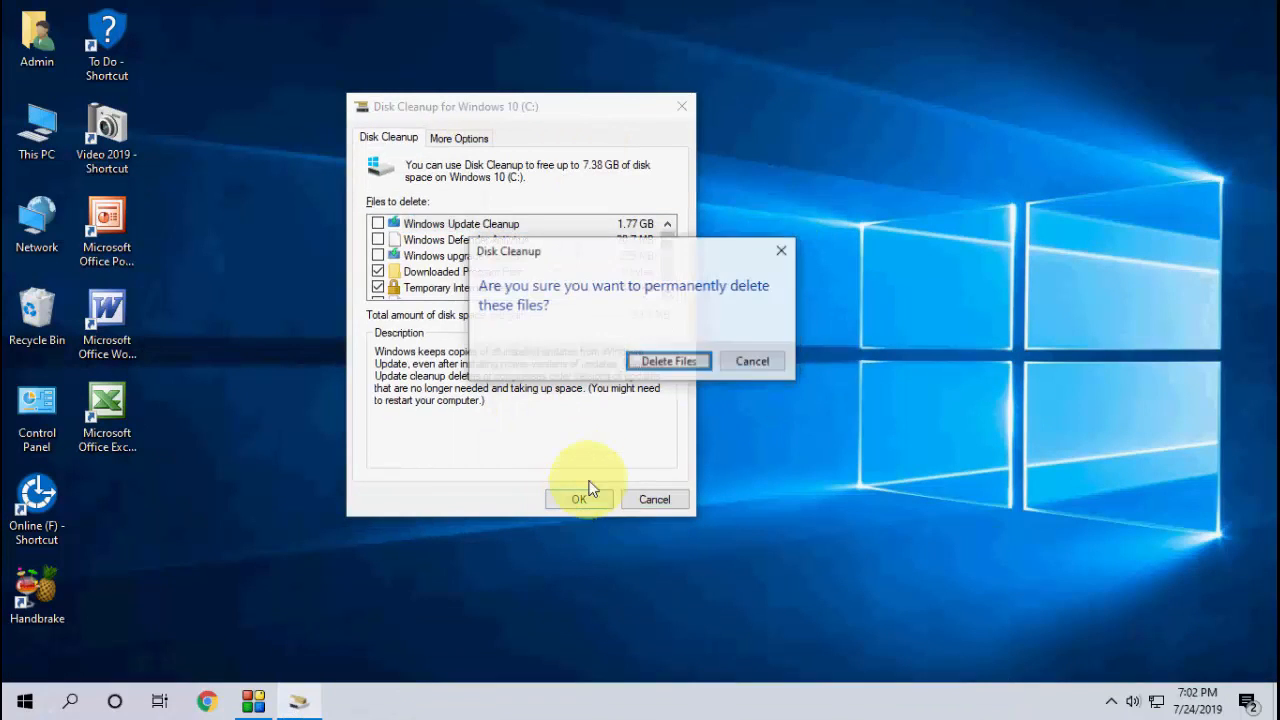
mouse_move(668, 360)
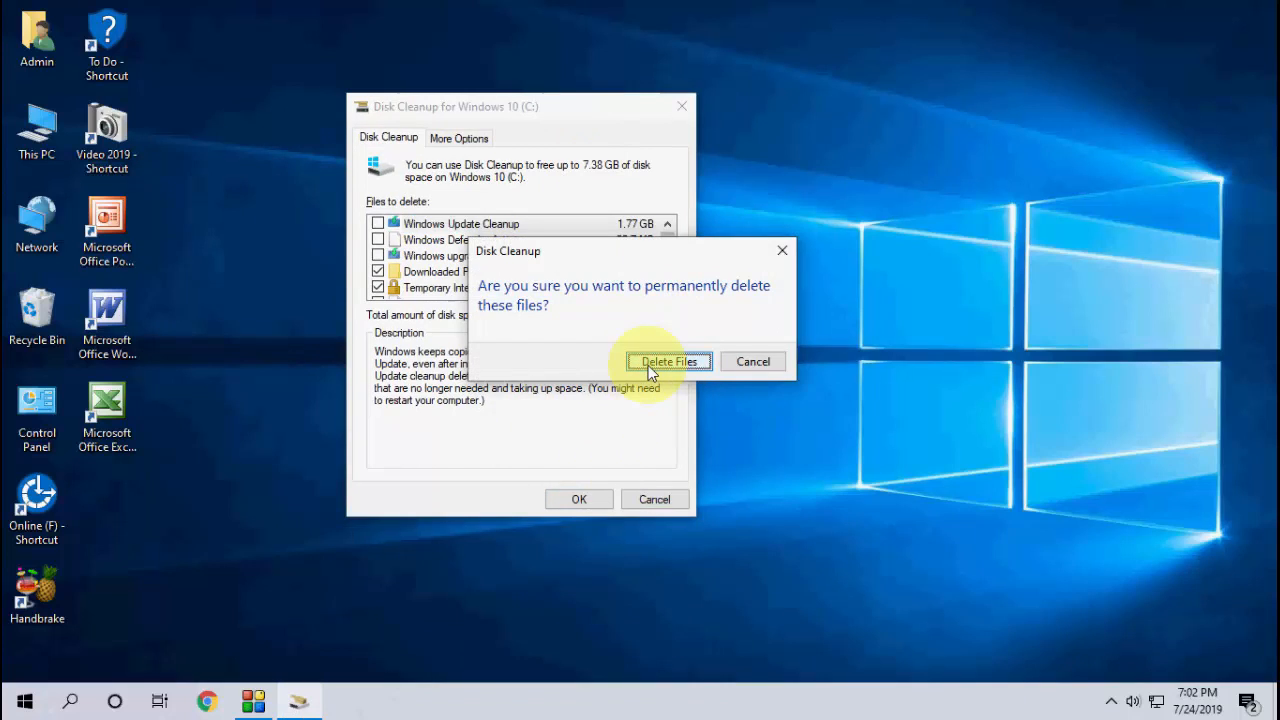
left_click(668, 360)
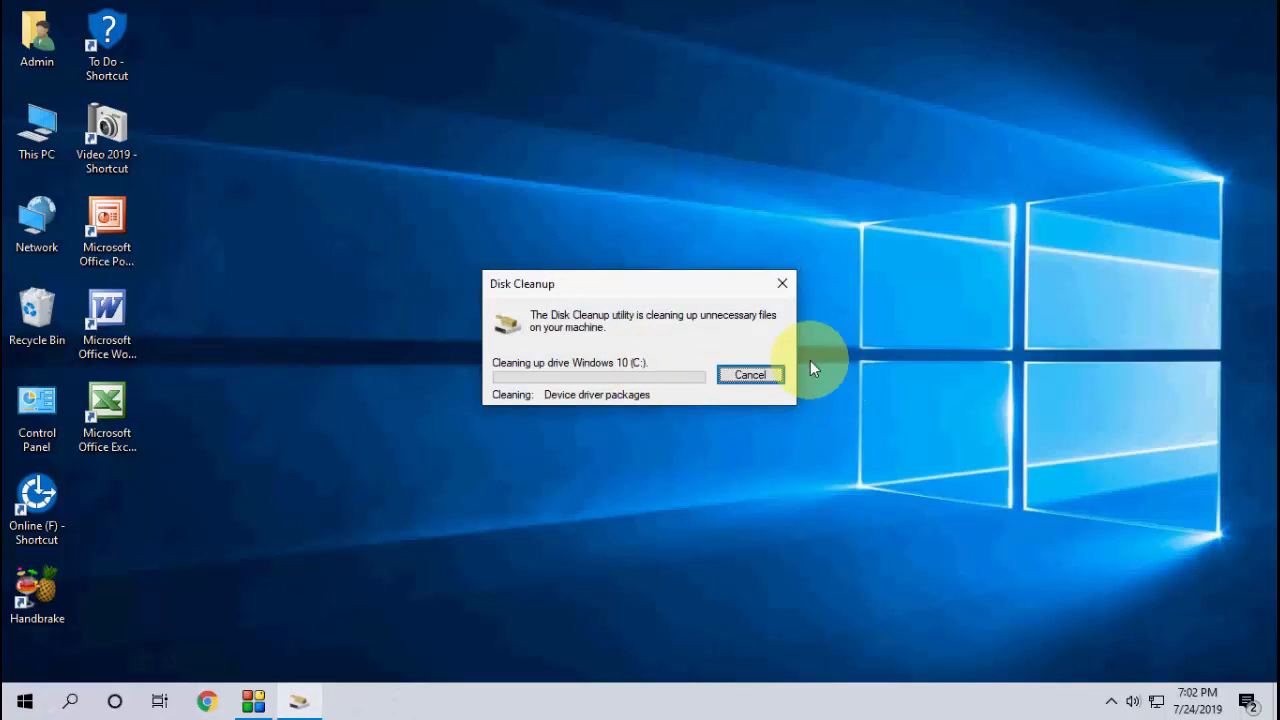
mouse_move(864, 370)
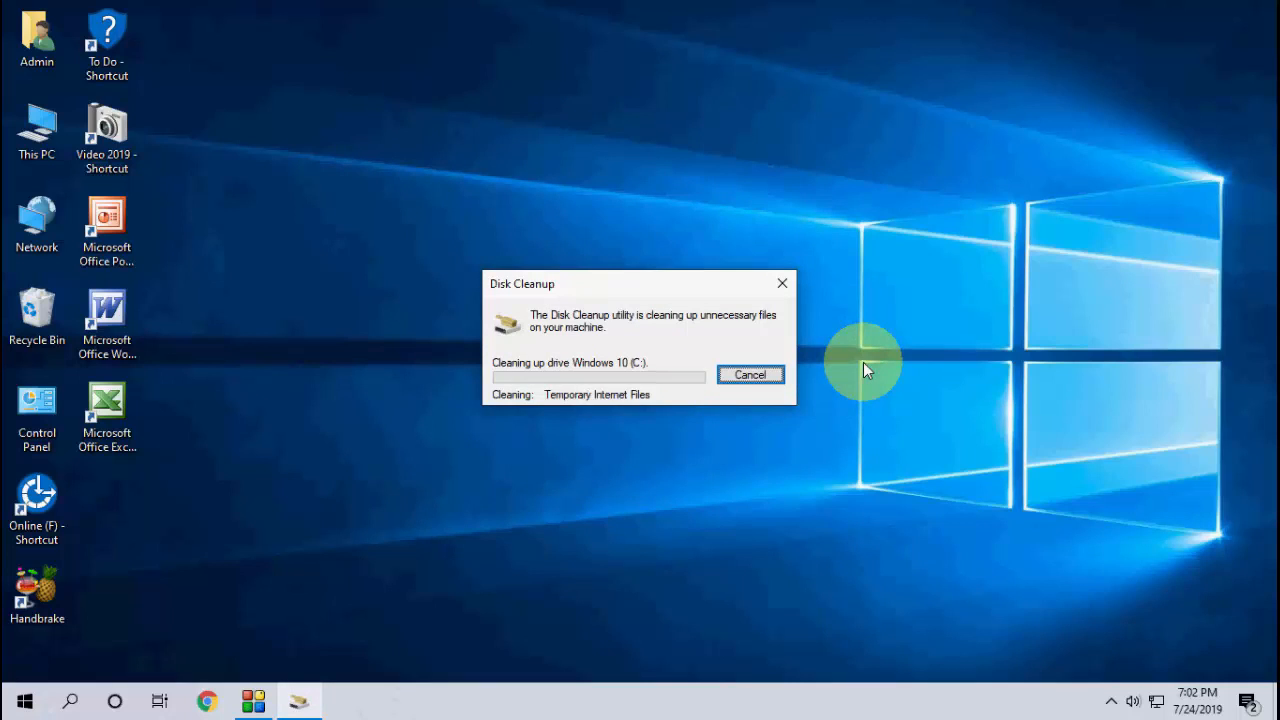
left_click(750, 374)
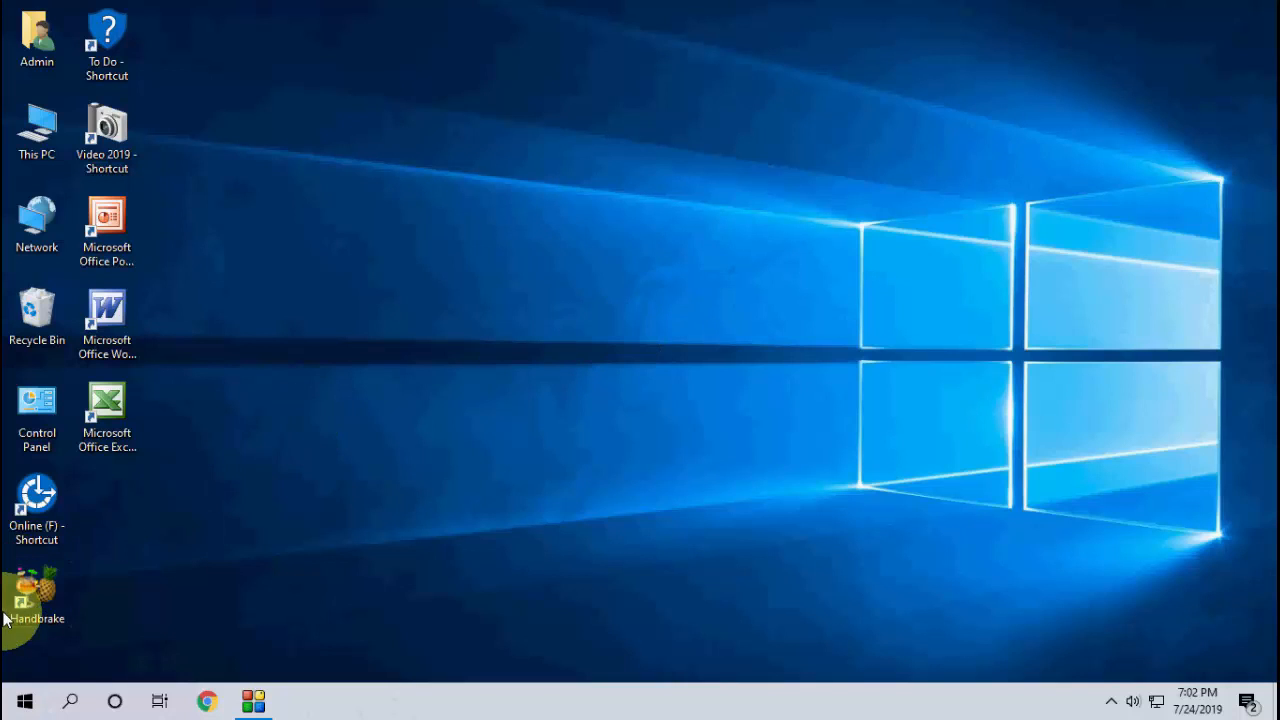
Search Start for Internet Options and launch the Internet Properties control panel
left_click(24, 700)
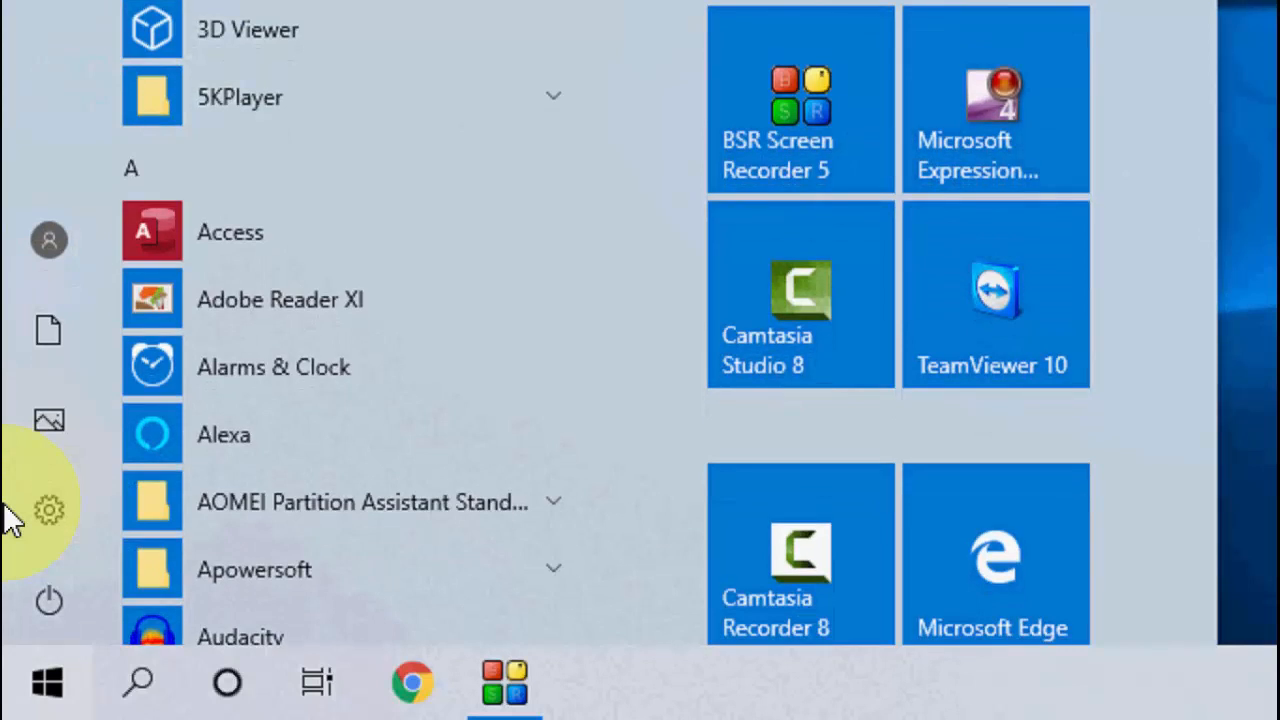
type("internet Options")
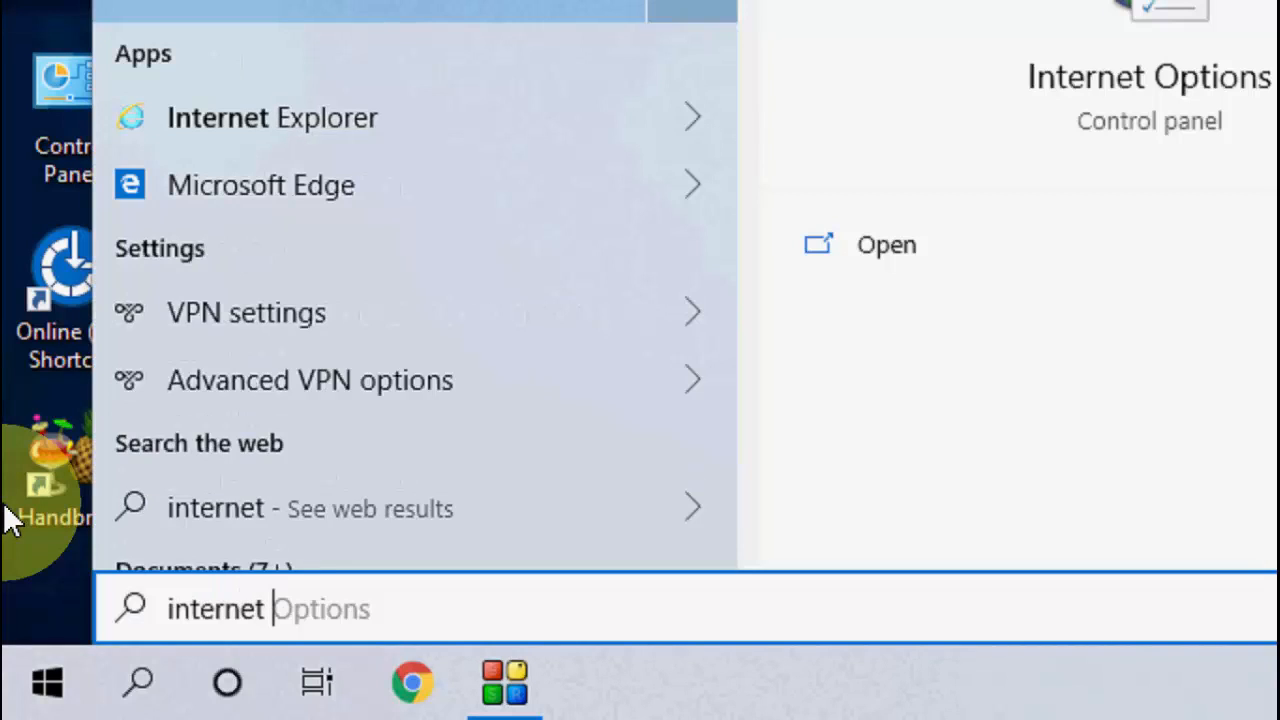
type("options")
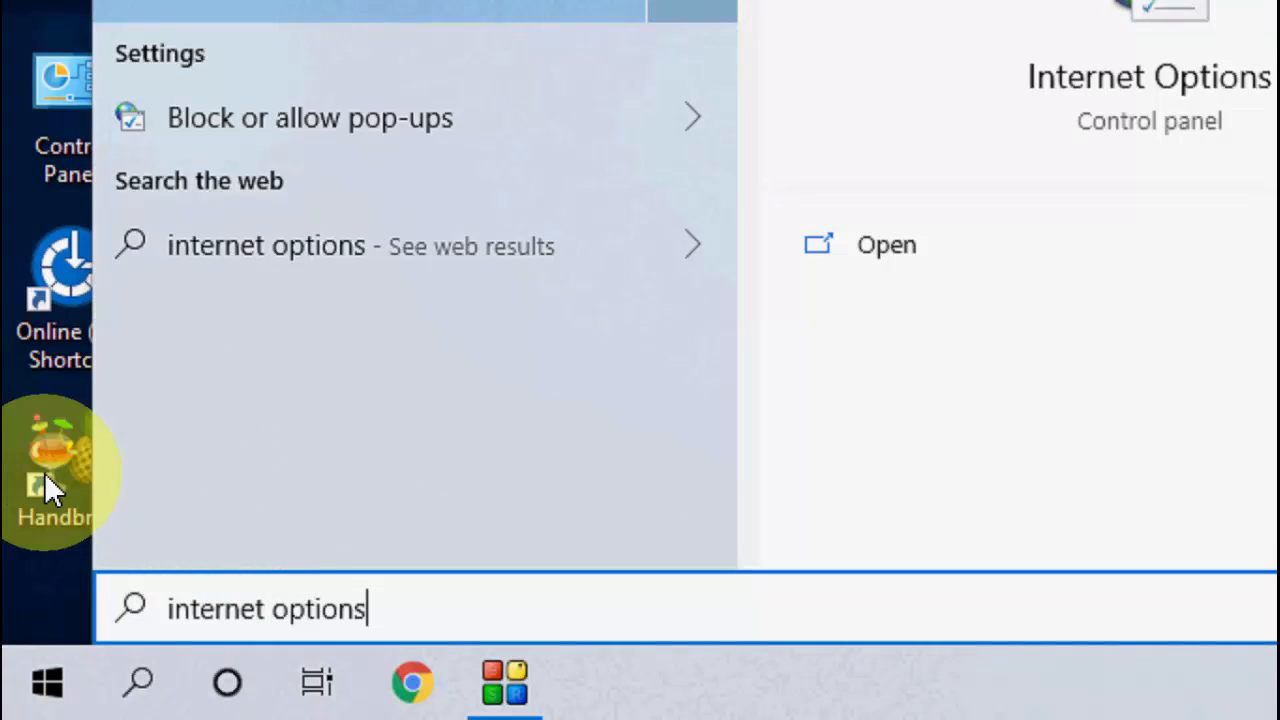
left_click(884, 244)
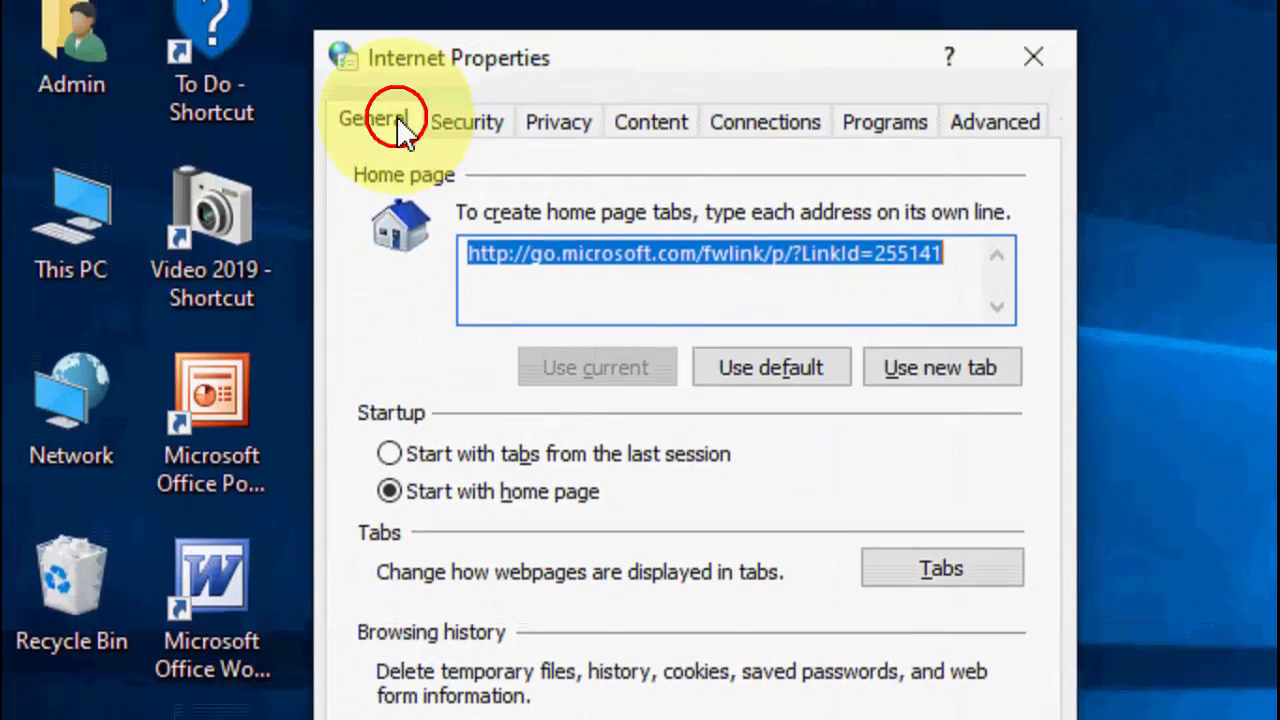
Delete browsing history with temporary files, cookies, history and download history checked
scroll("down", 3)
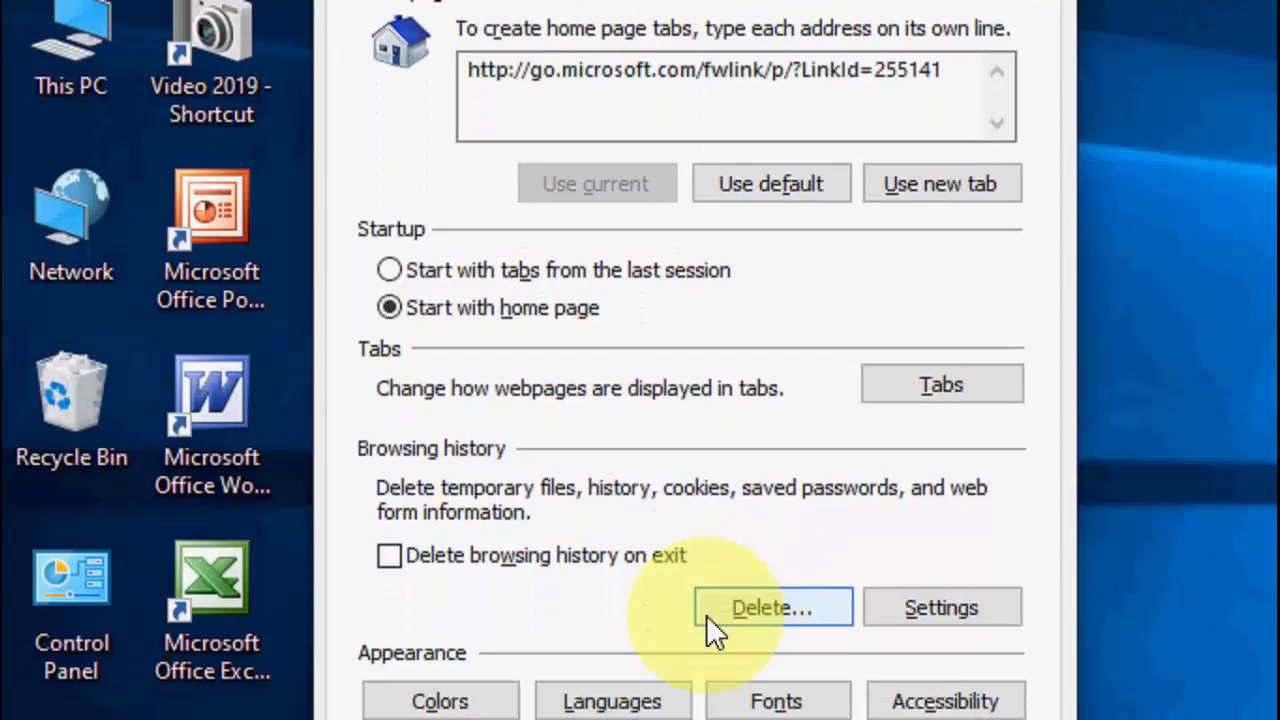
left_click(770, 608)
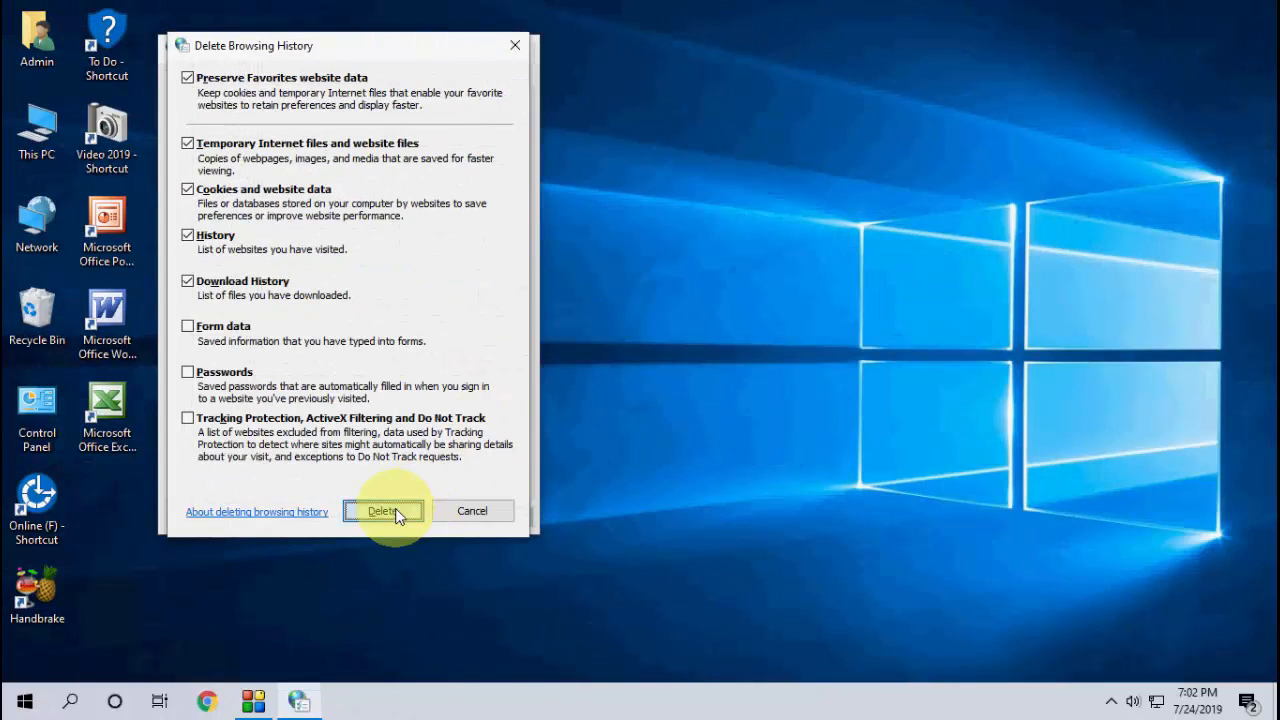
left_click(384, 512)
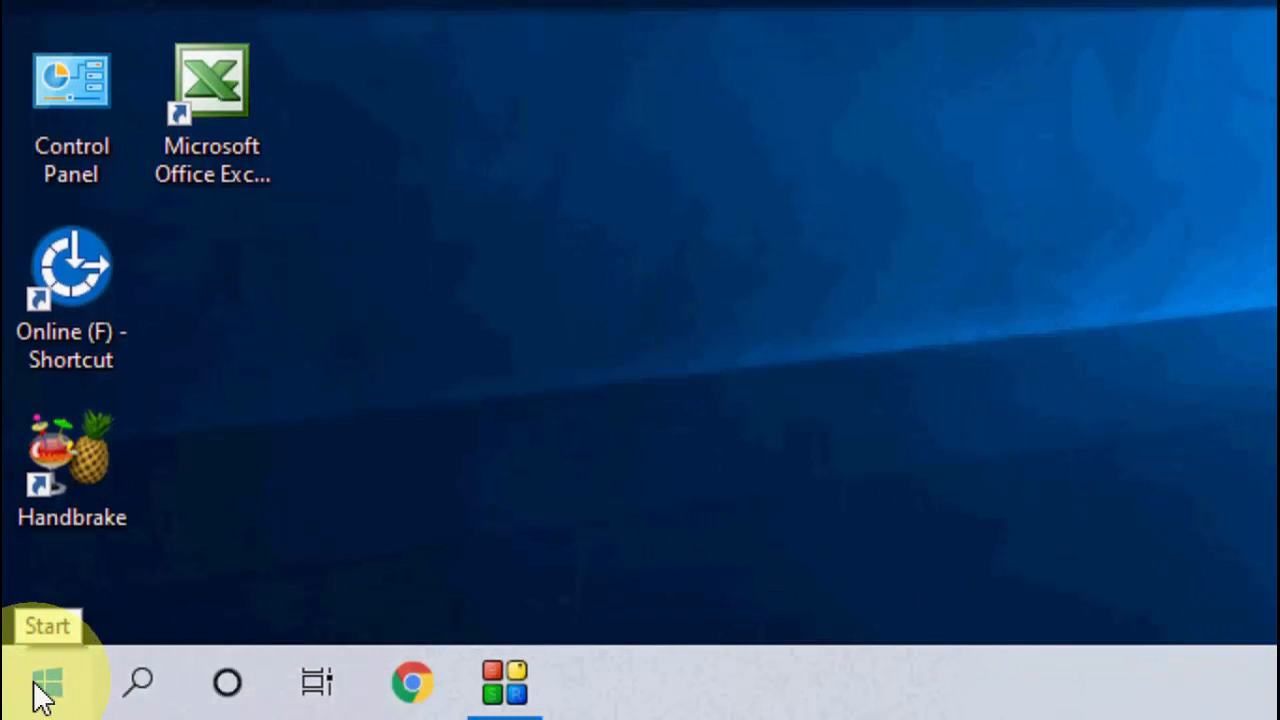
Go to Settings > System > Storage and start a Storage Sense 'Clean now' on drive C
left_click(46, 684)
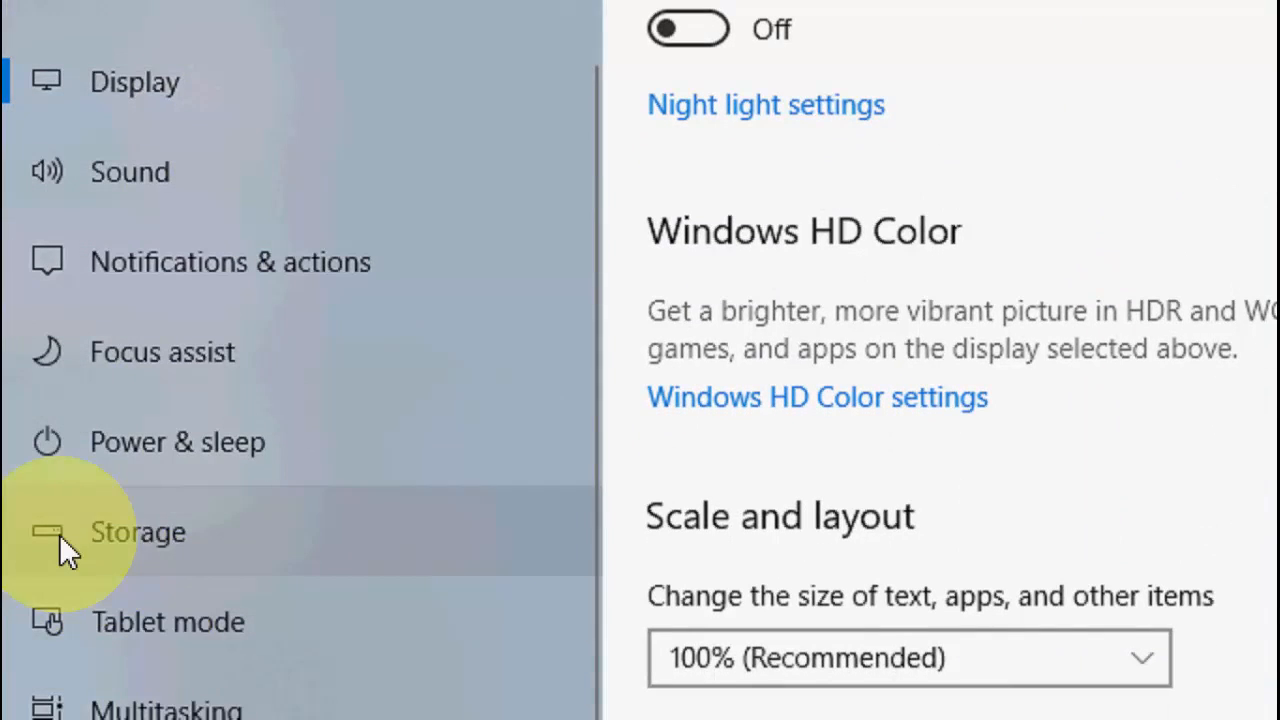
left_click(136, 532)
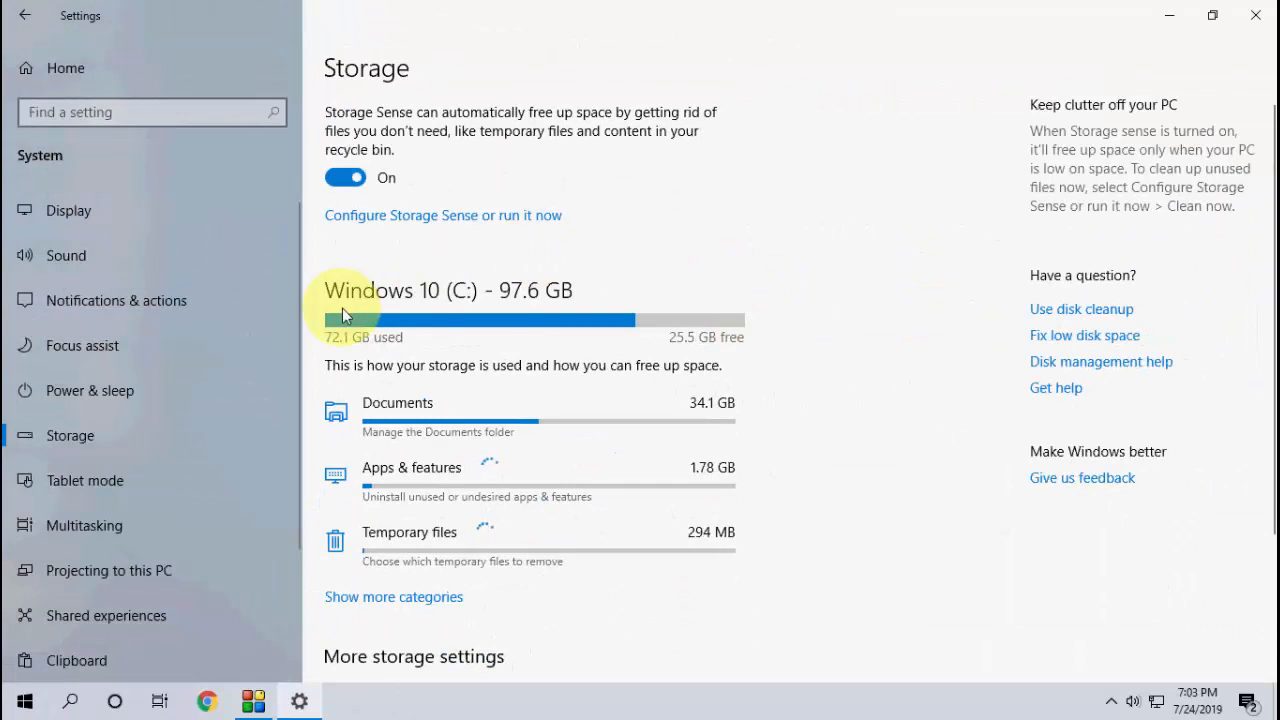
scroll("down", 3)
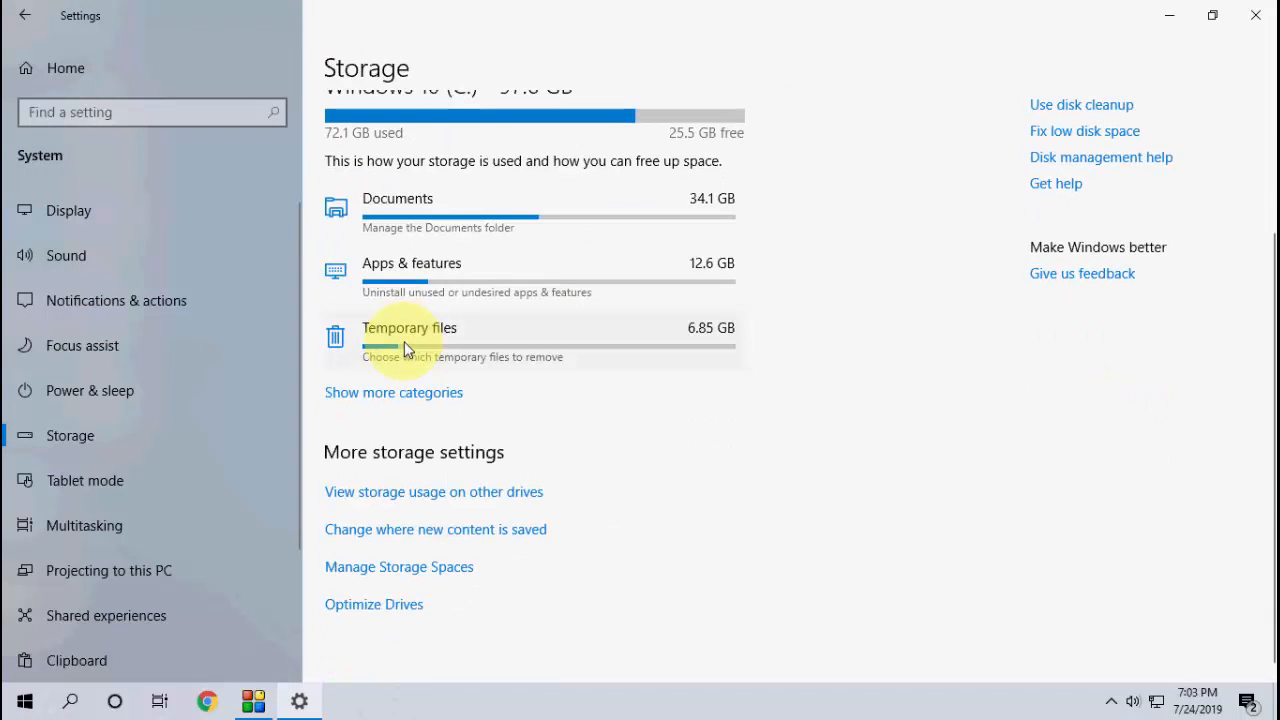
scroll("up", 3)
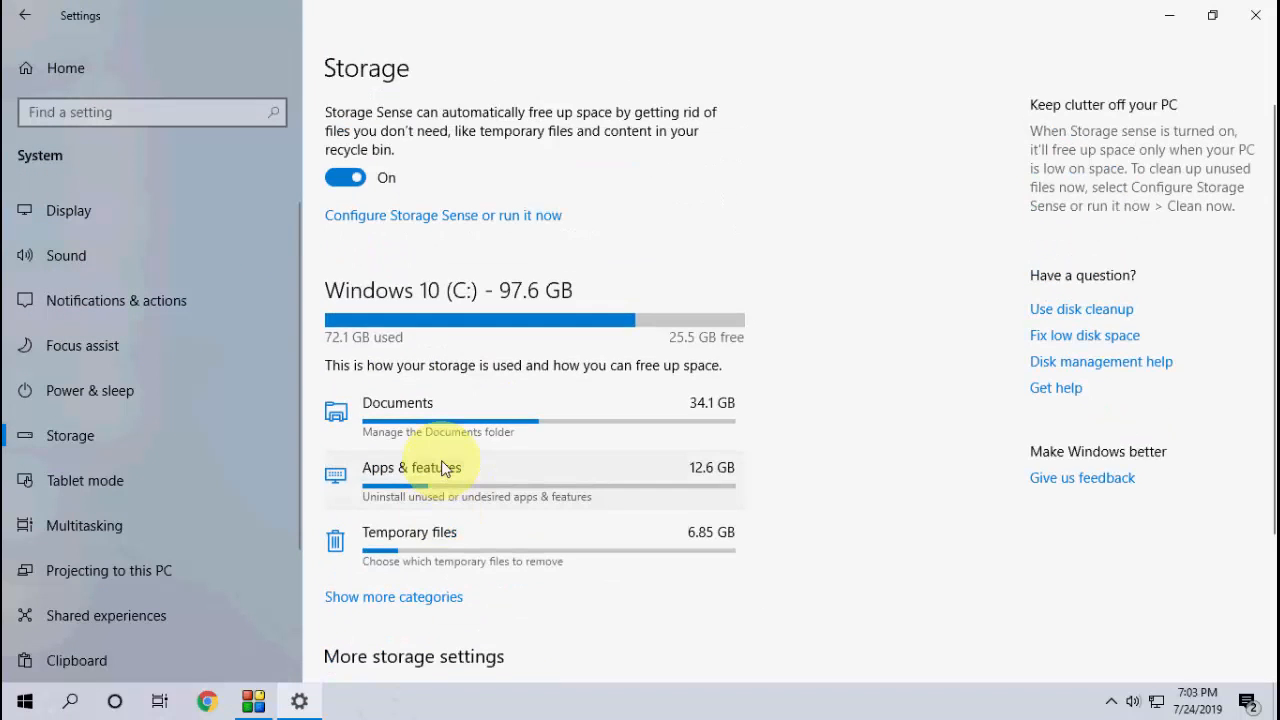
scroll("down", 3)
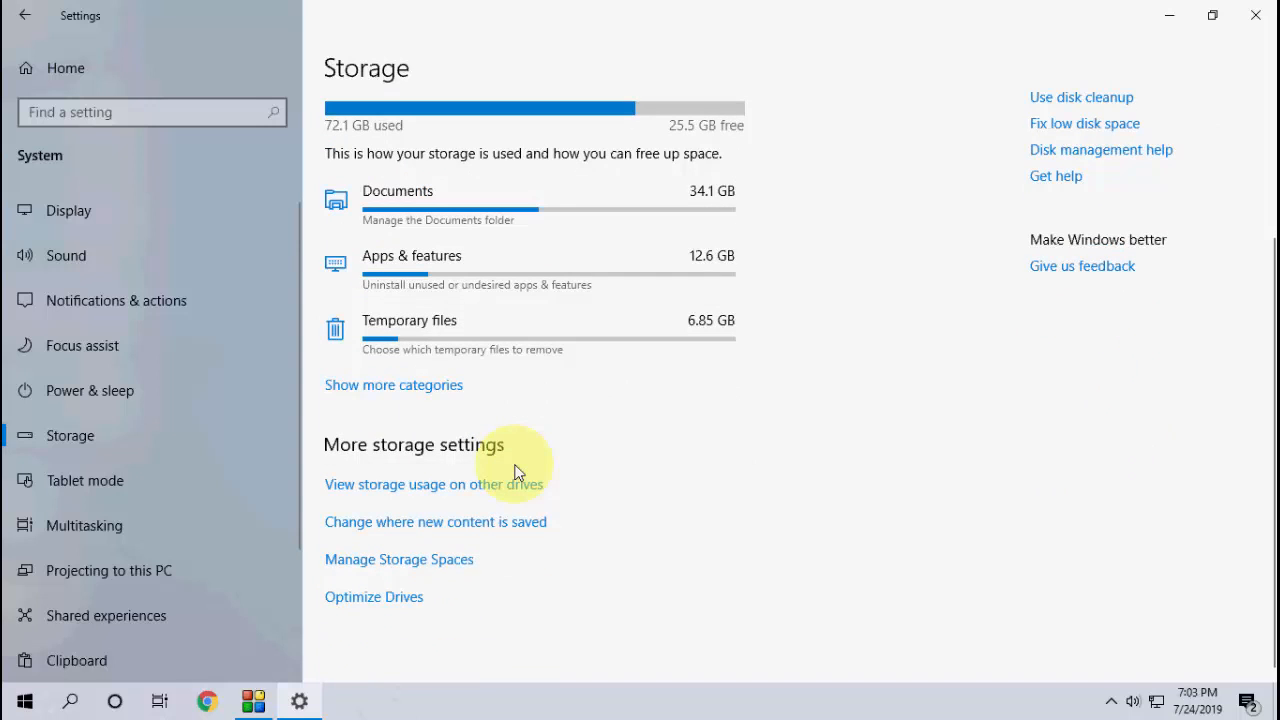
scroll("up", 3)
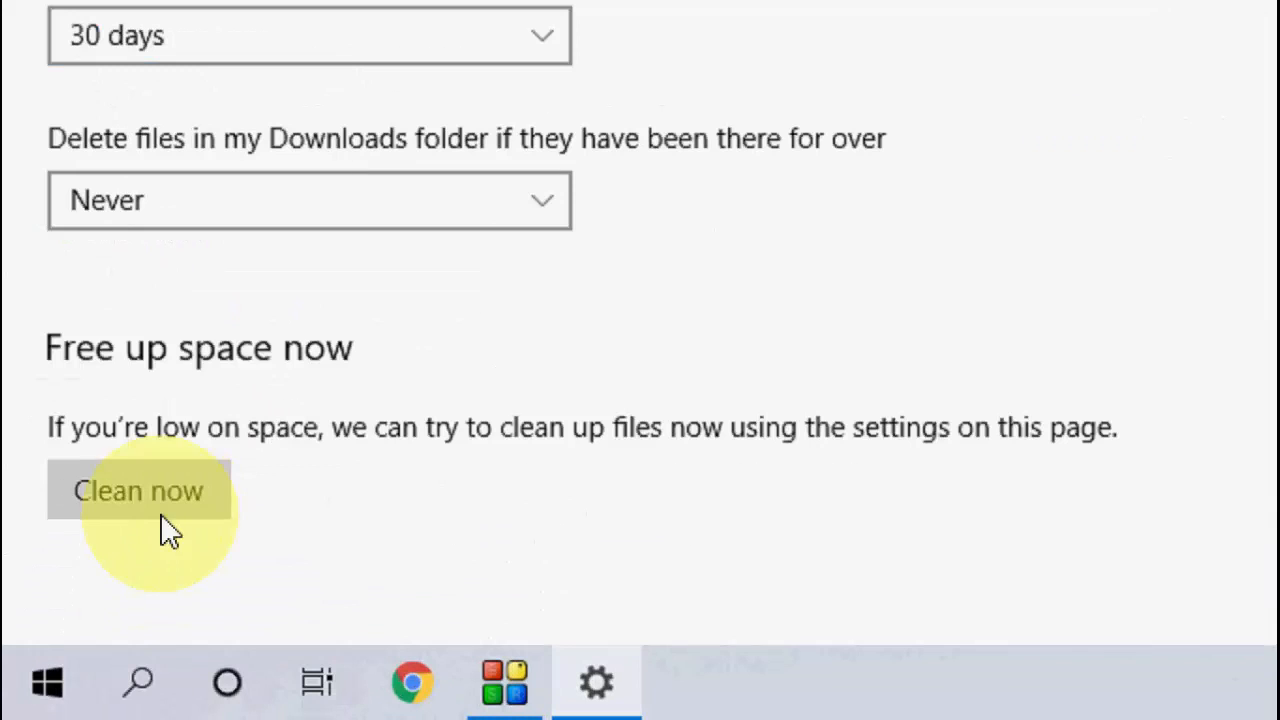
left_click(138, 490)
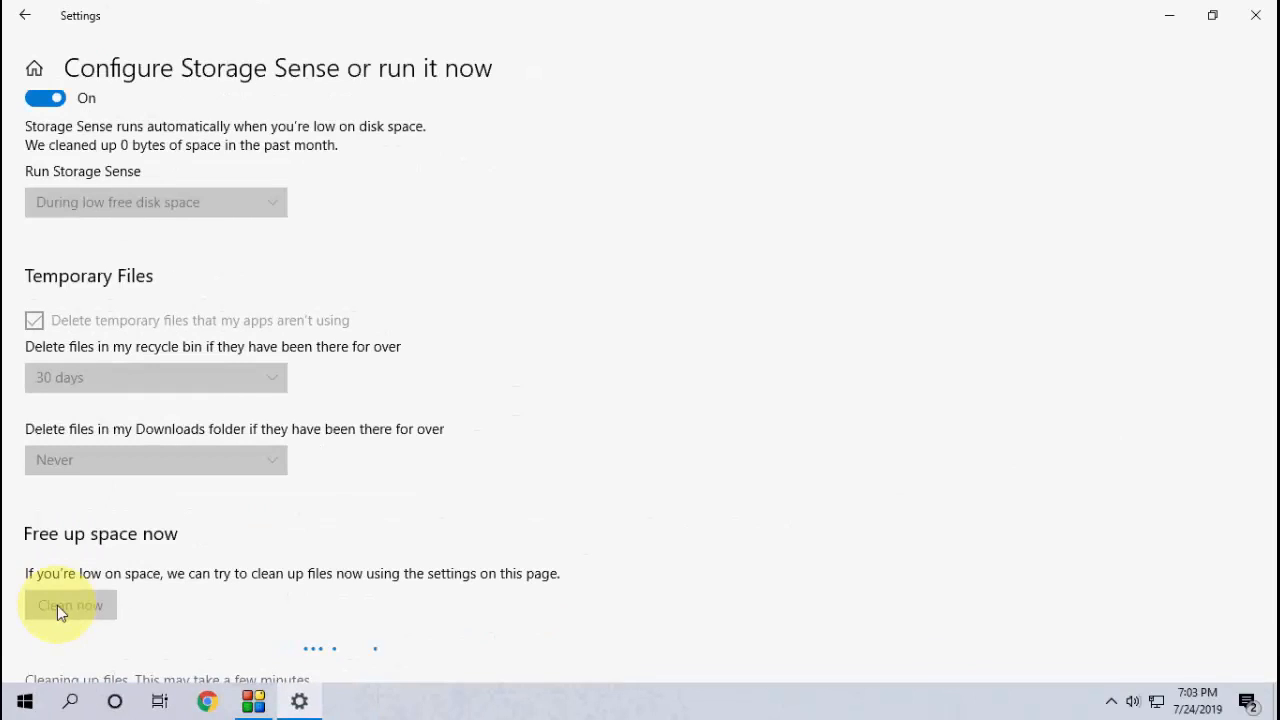
mouse_move(360, 712)
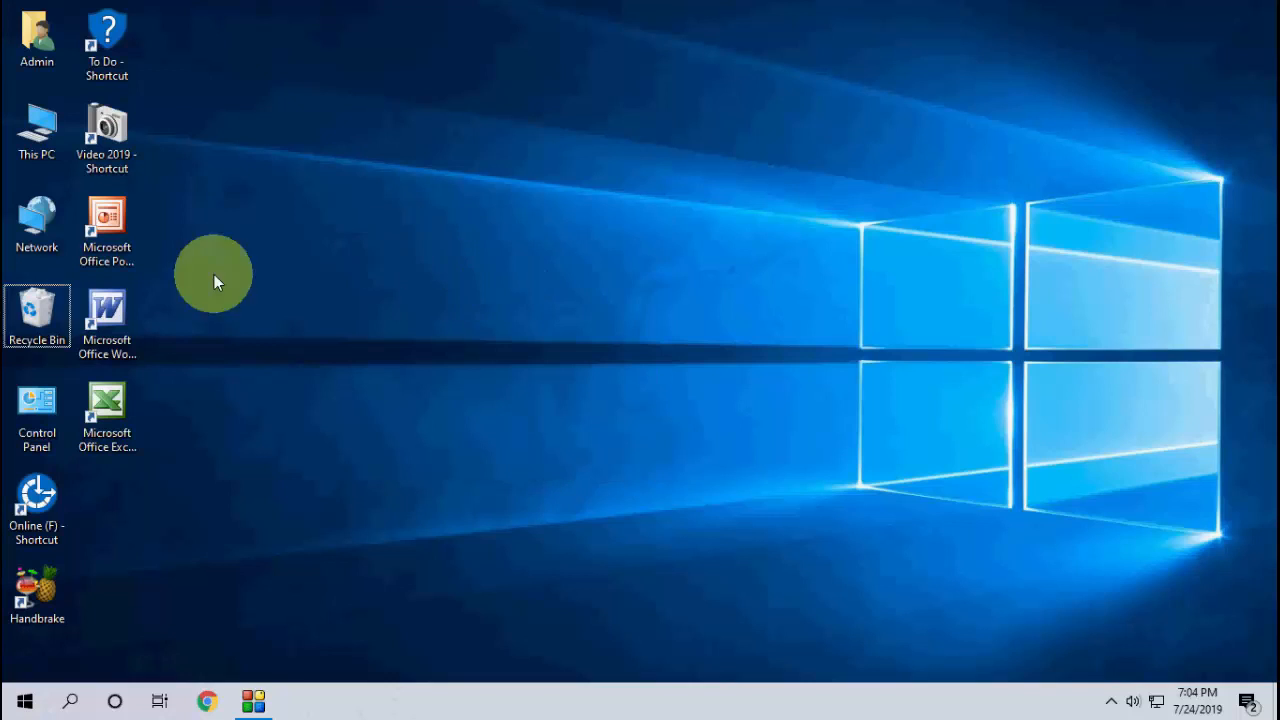
Empty the Recycle Bin from its desktop context menu and confirm permanent deletion
right_click(36, 316)
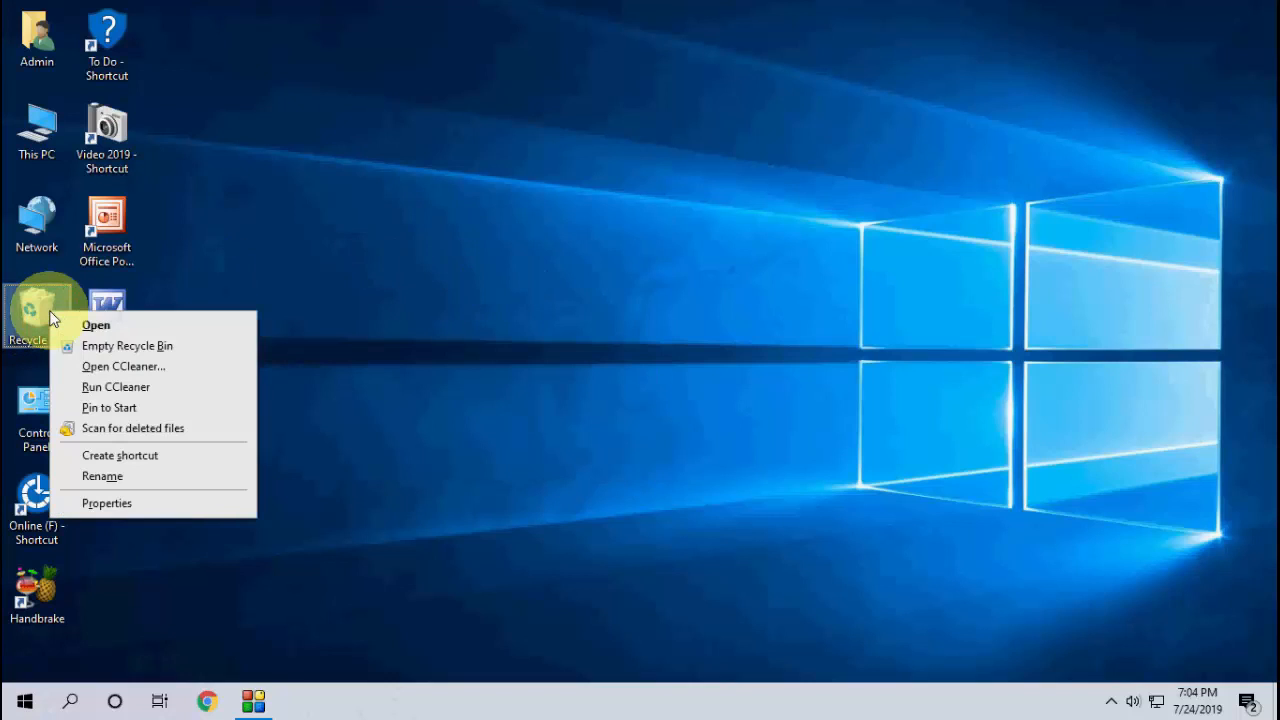
left_click(128, 344)
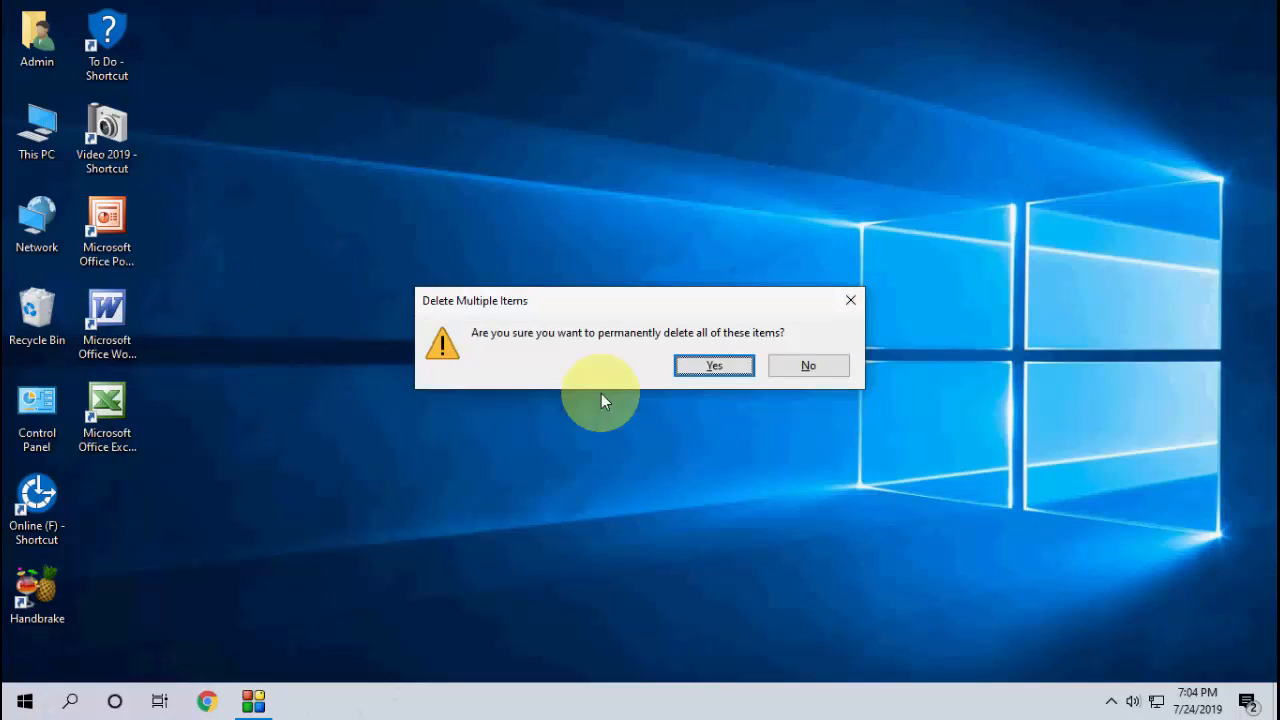
left_click(712, 364)
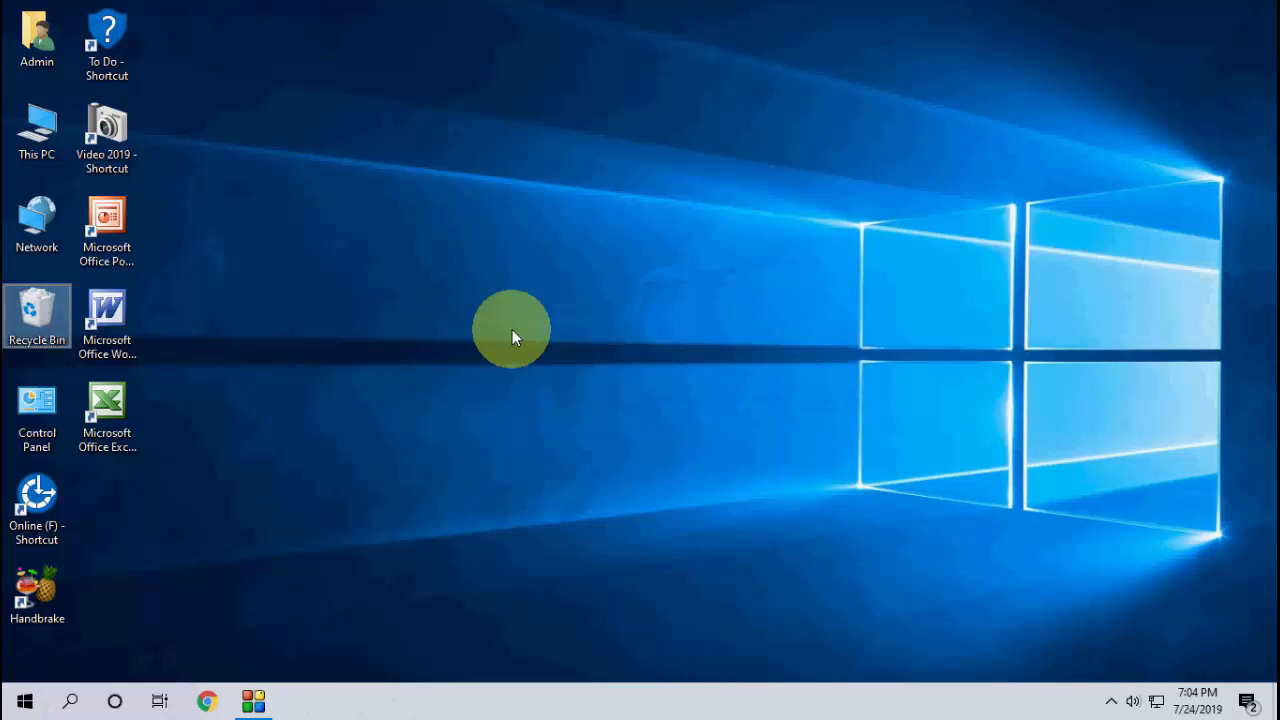